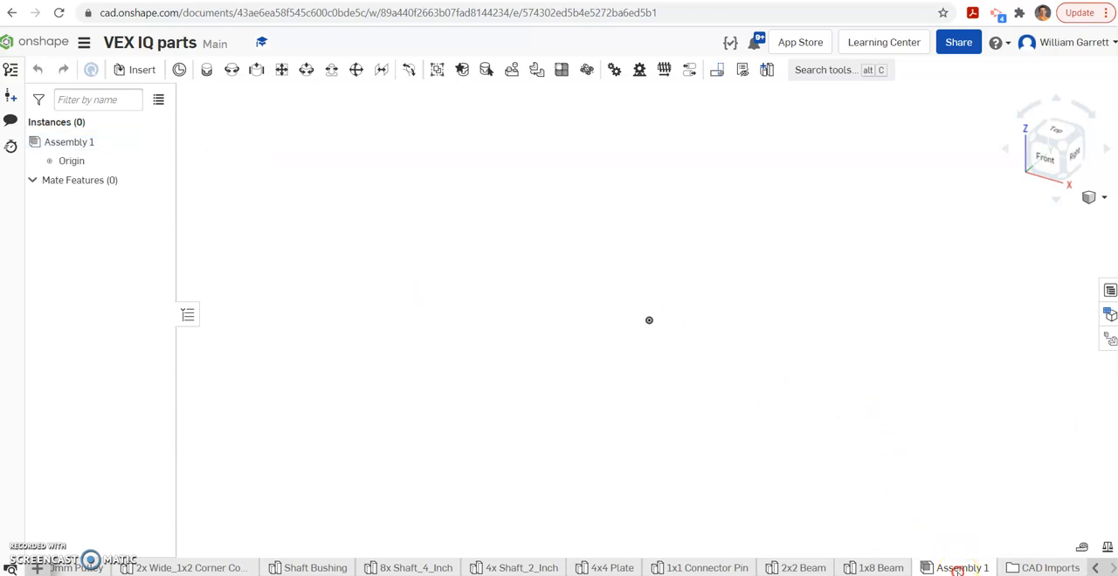
# Rename the Assembly 1 tab to 'Pulley Mechanism'
pyautogui.rightClick(960, 568)
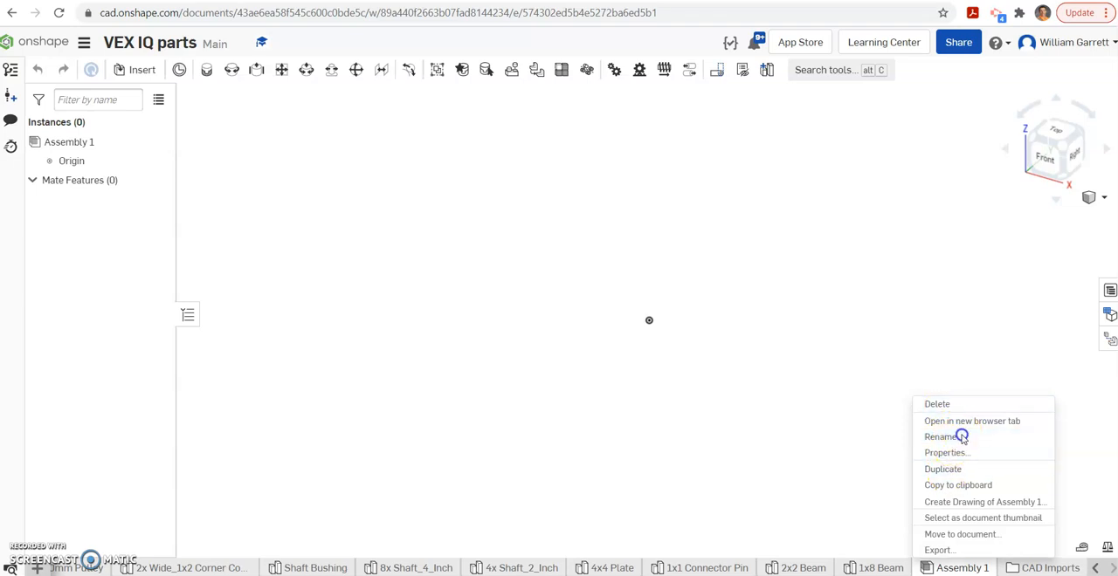
pyautogui.click(942, 437)
pyautogui.write('Pulley Mechanism')
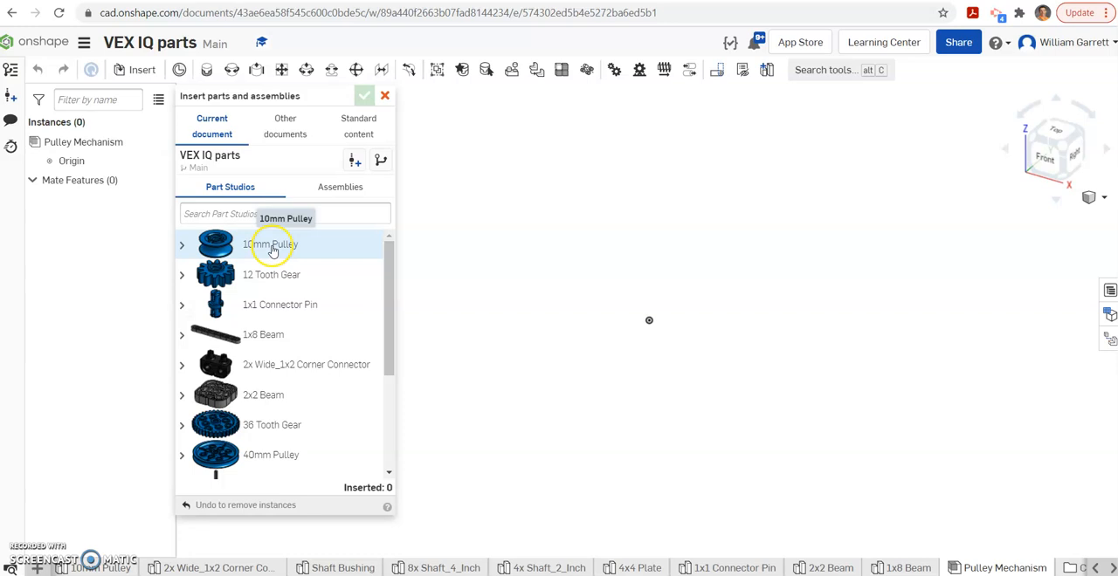
# Insert the 10mm Pulley, 40mm Pulley, 4x_Shaft_2_Inch shafts and a 1x8 Beam, then close Insert
pyautogui.click(271, 244)
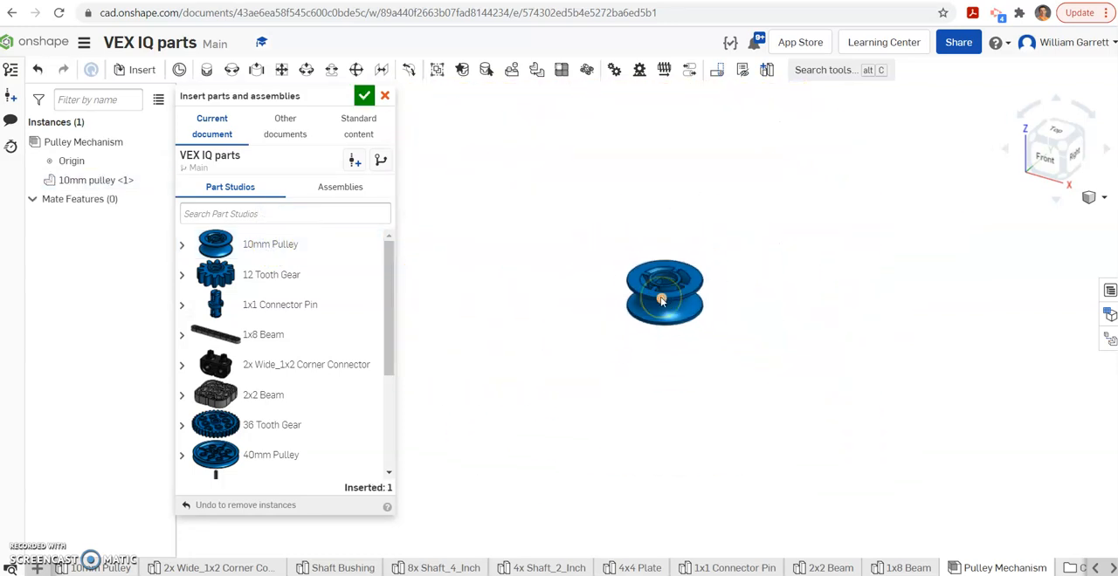
pyautogui.moveTo(664, 293); pyautogui.dragTo(584, 214)
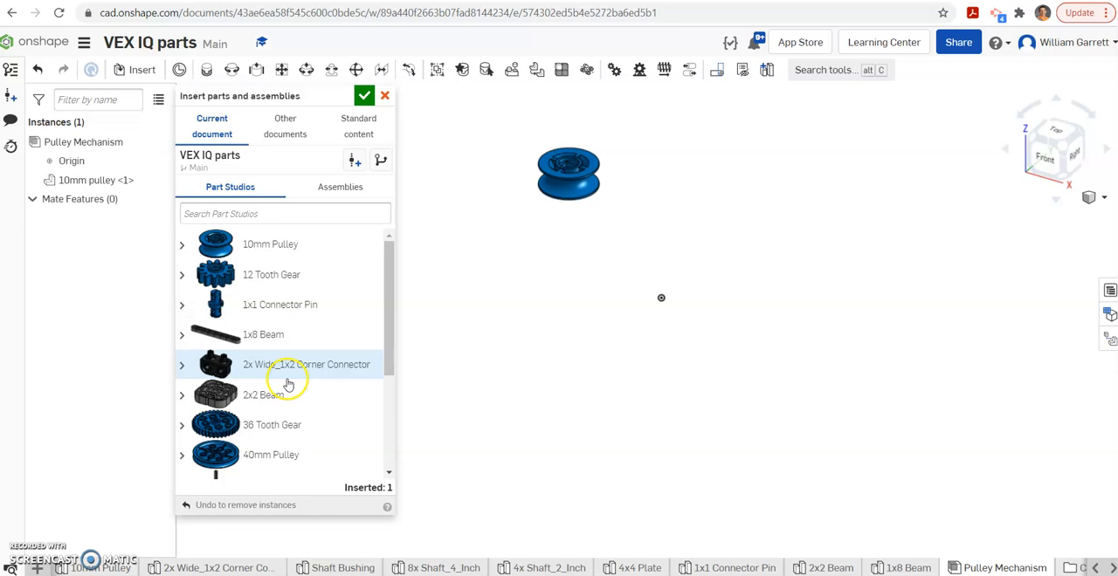
pyautogui.scroll(-3)
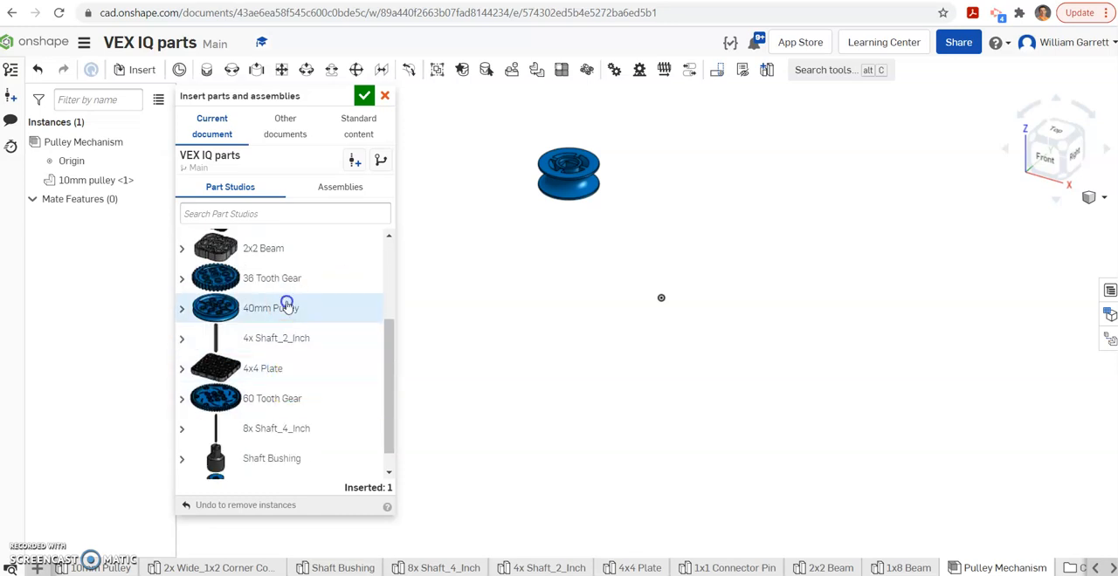
pyautogui.click(270, 307)
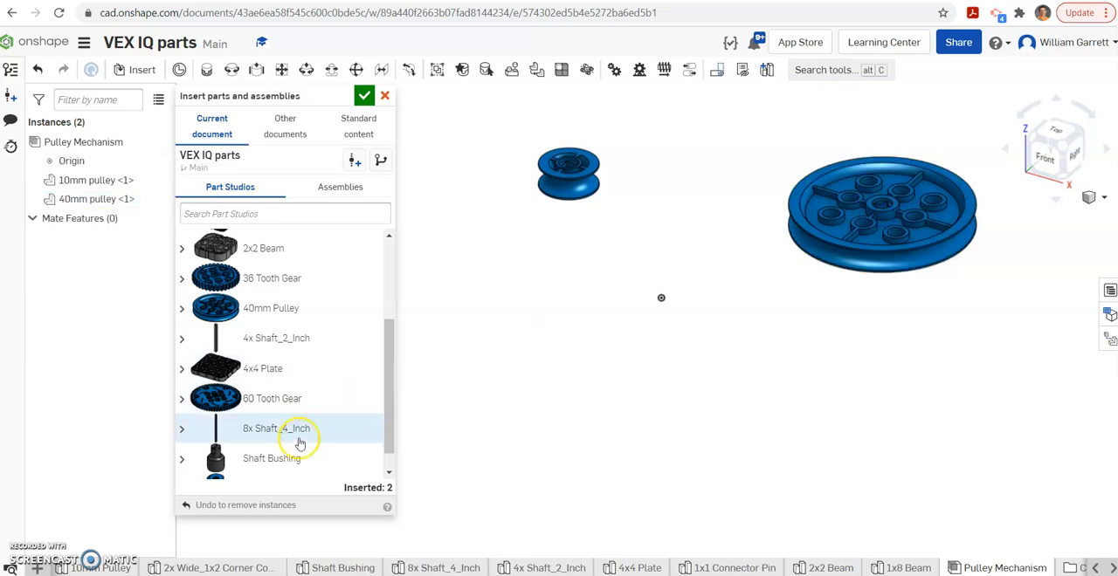
pyautogui.scroll(-3)
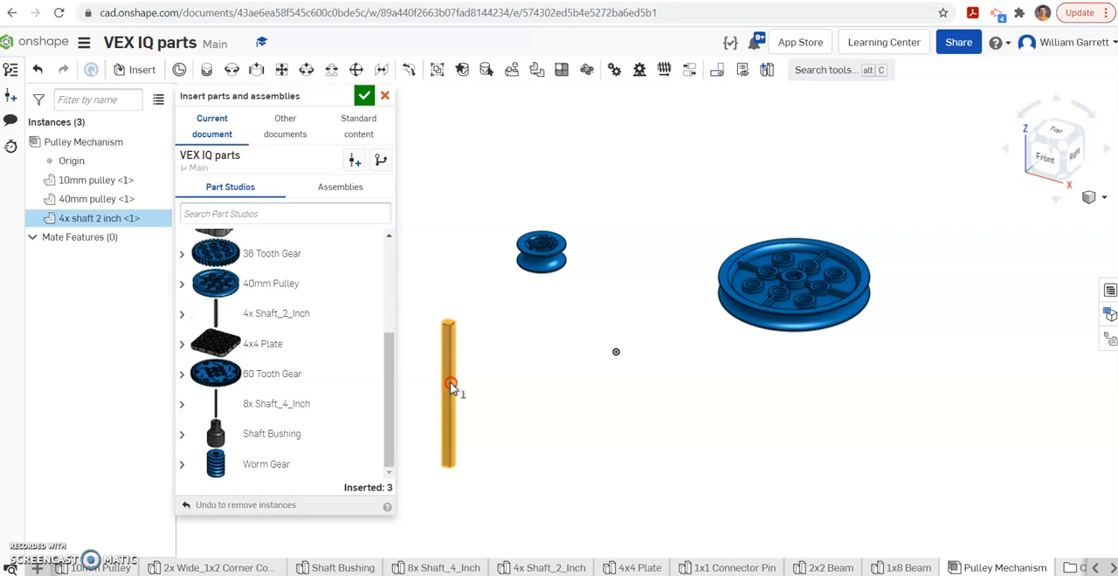
pyautogui.moveTo(447, 389); pyautogui.dragTo(585, 166)
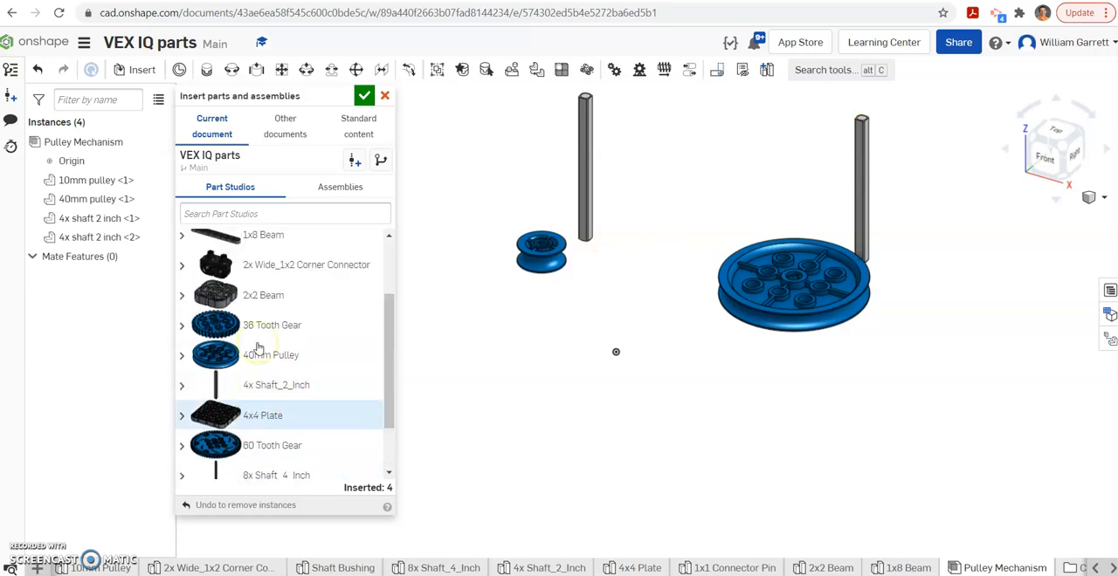
pyautogui.click(262, 309)
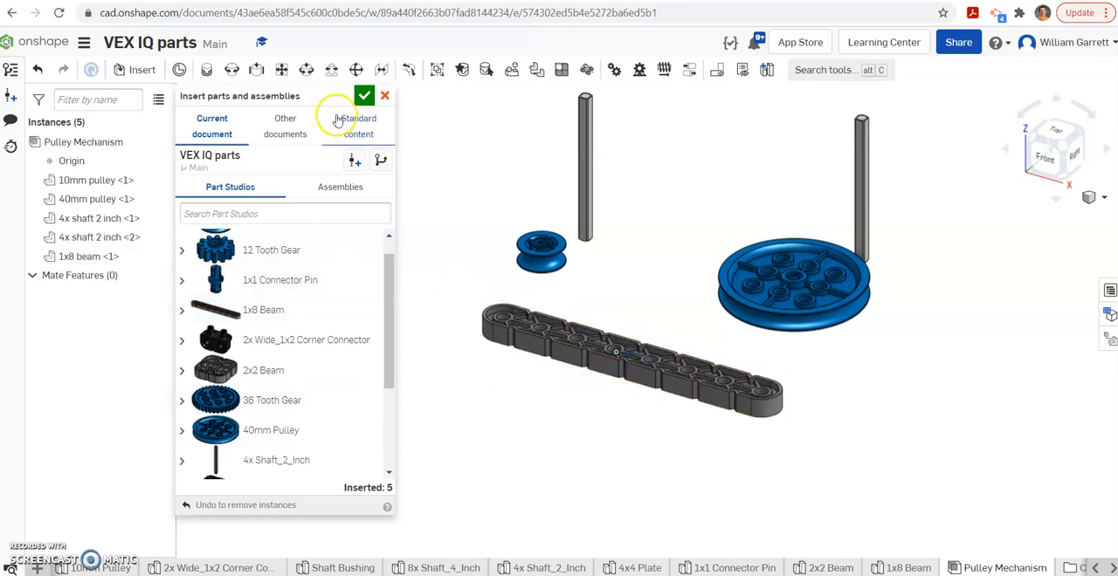
pyautogui.click(364, 95)
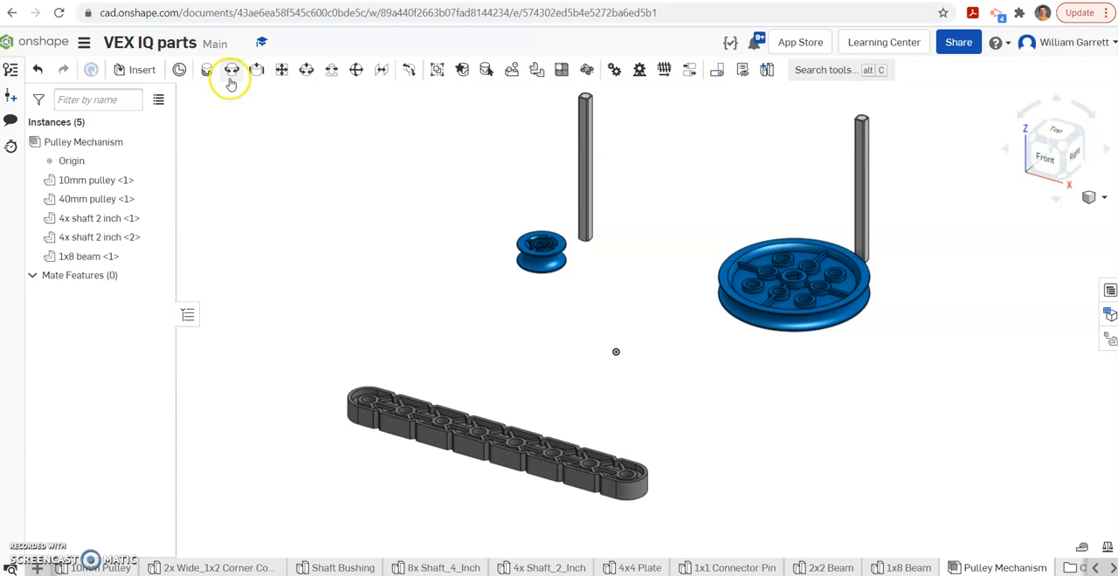
# Fasten the 1x8 beam at its centre hole, offset by a 90° rotation about Y
pyautogui.click(230, 70)
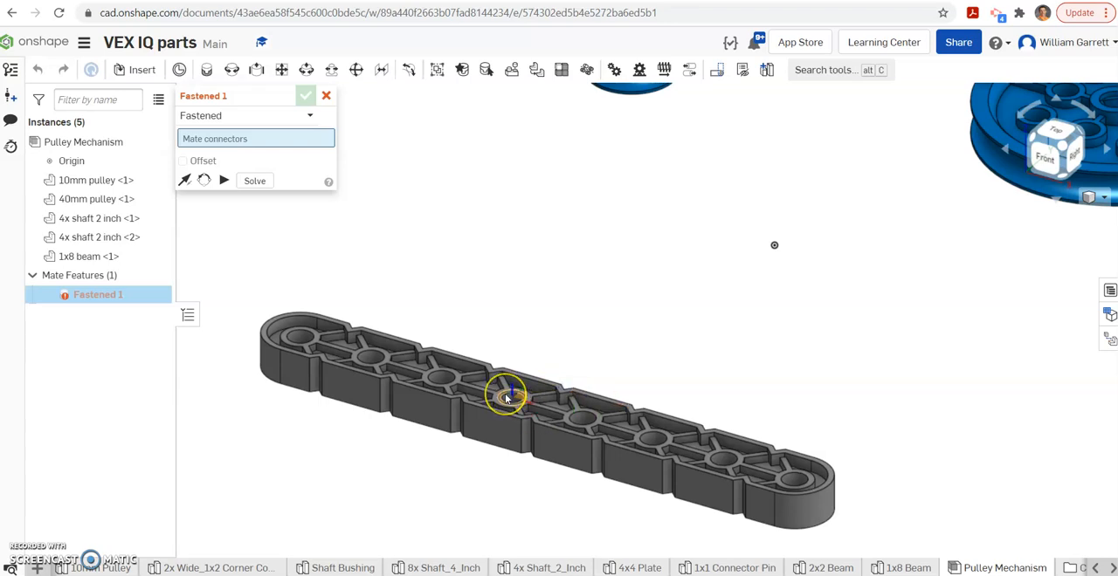
pyautogui.click(508, 395)
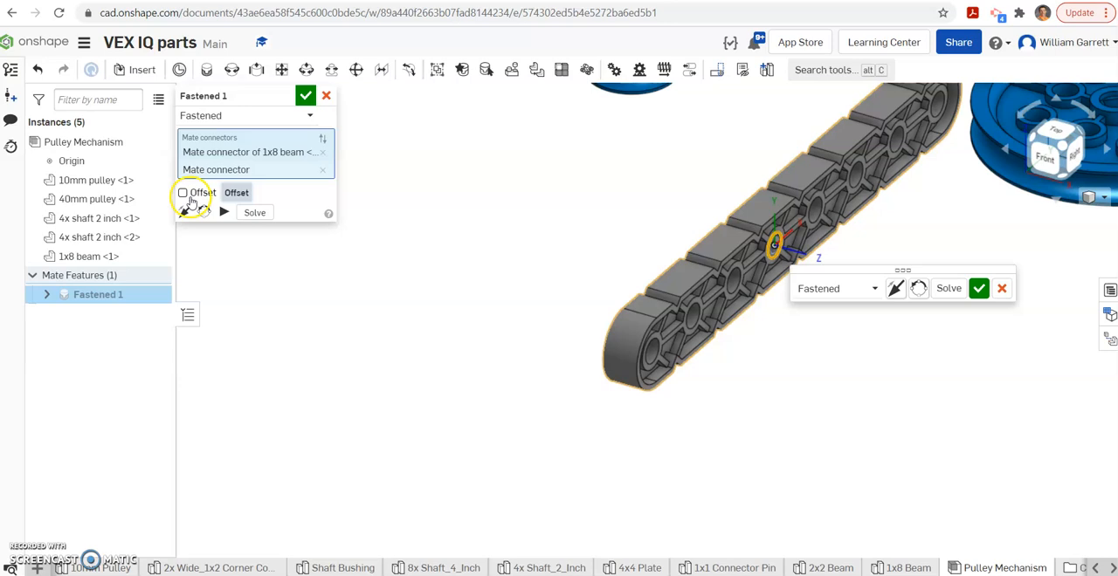
pyautogui.click(182, 192)
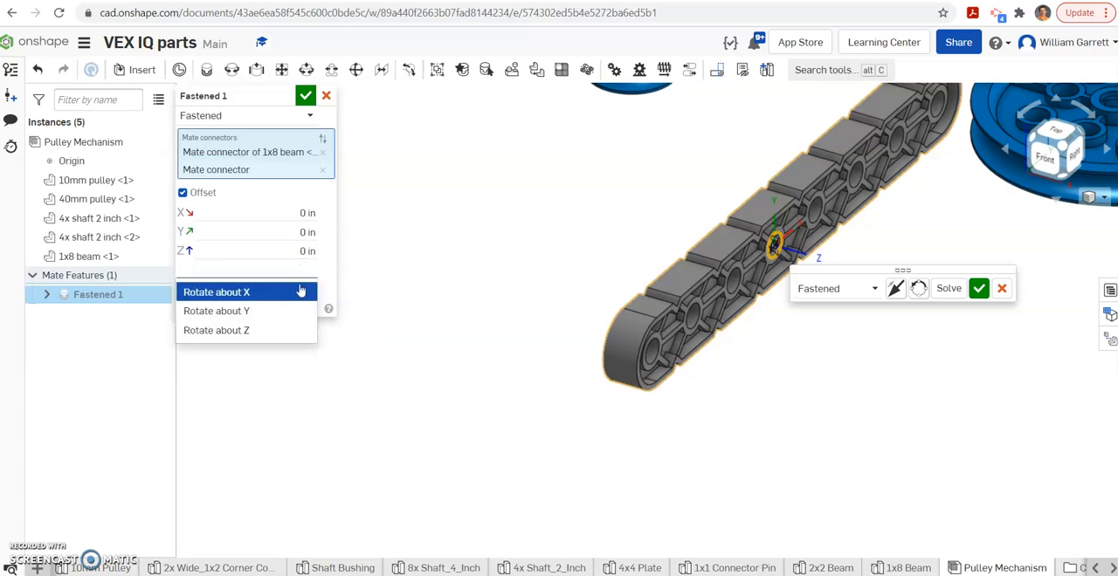
pyautogui.click(216, 291)
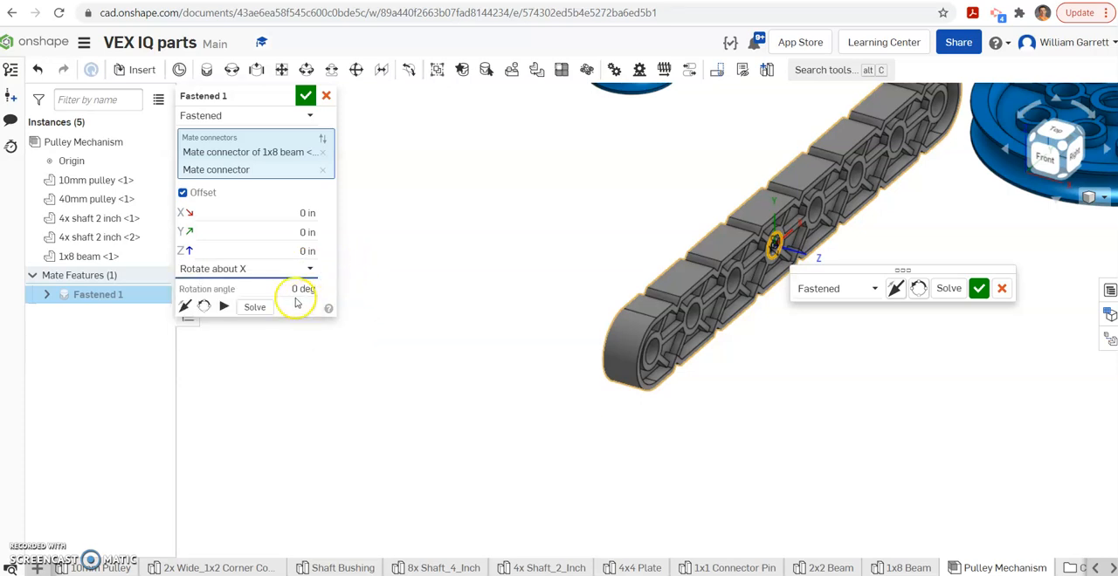
pyautogui.write('90')
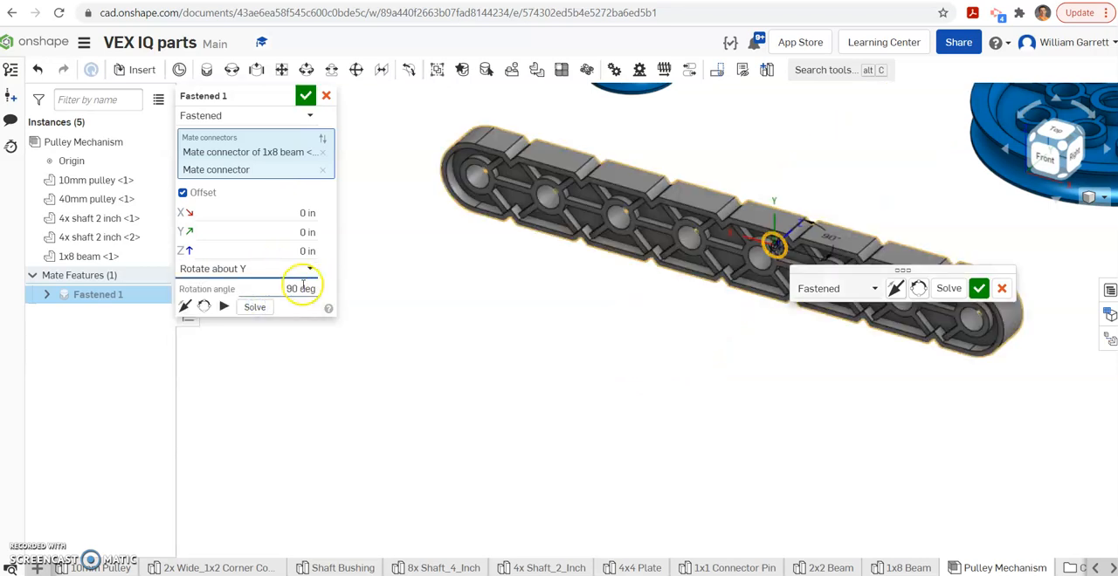
pyautogui.click(305, 95)
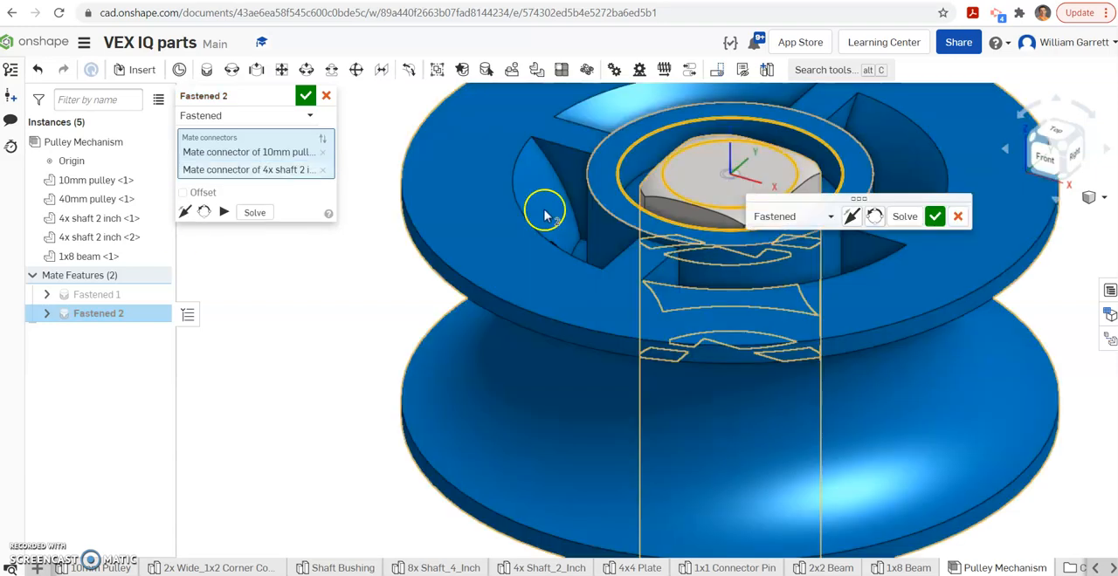
# Enable Offset and confirm the Fastened mate joining the 10mm pulley to a 2-inch shaft
pyautogui.click(183, 192)
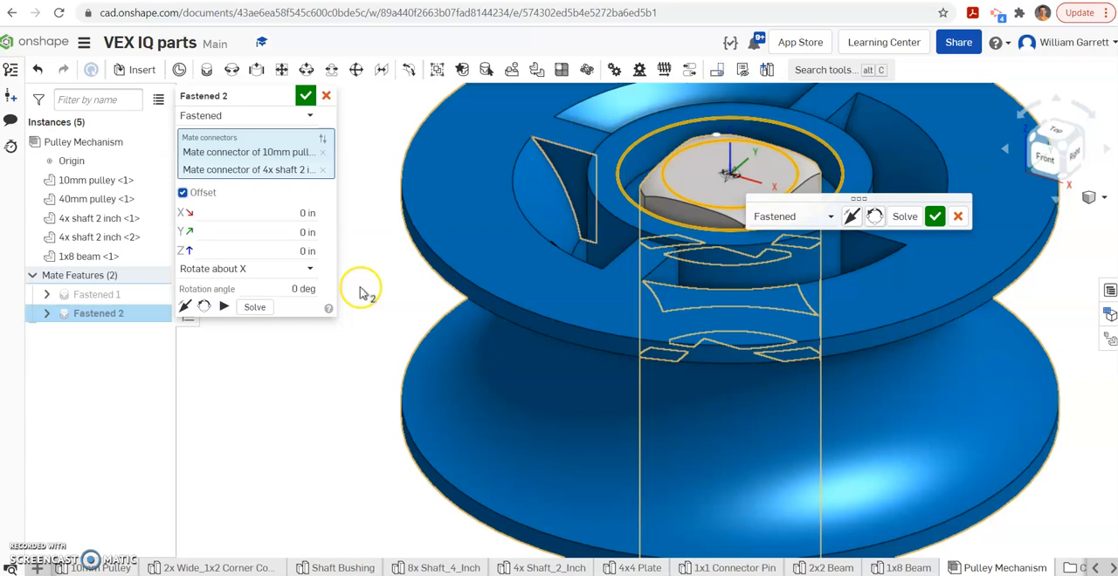
pyautogui.click(288, 251)
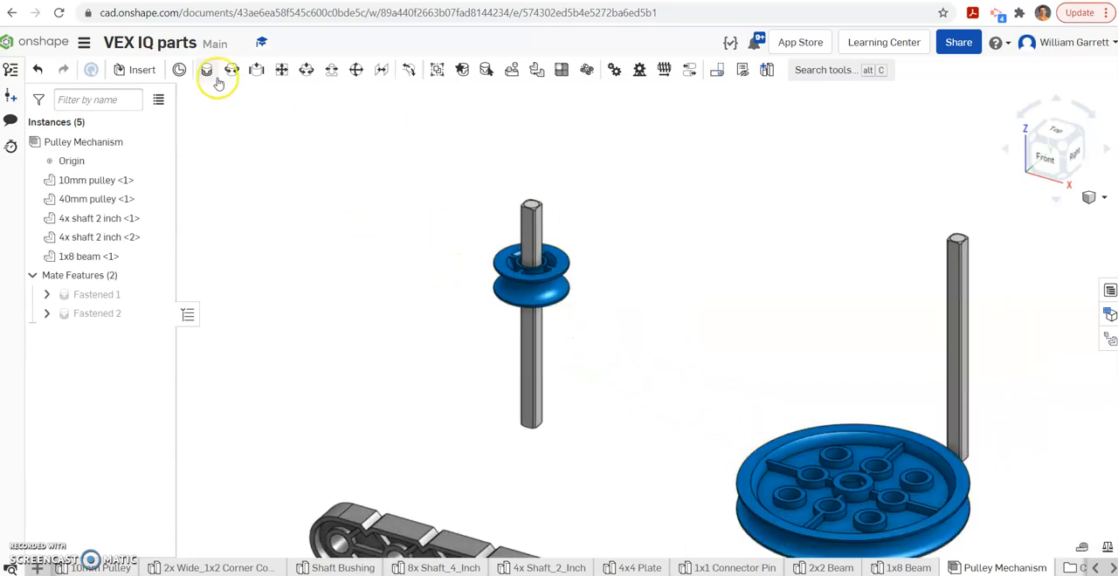
# Fasten the 40mm pulley to the other 2-inch shaft and confirm the mate
pyautogui.click(207, 69)
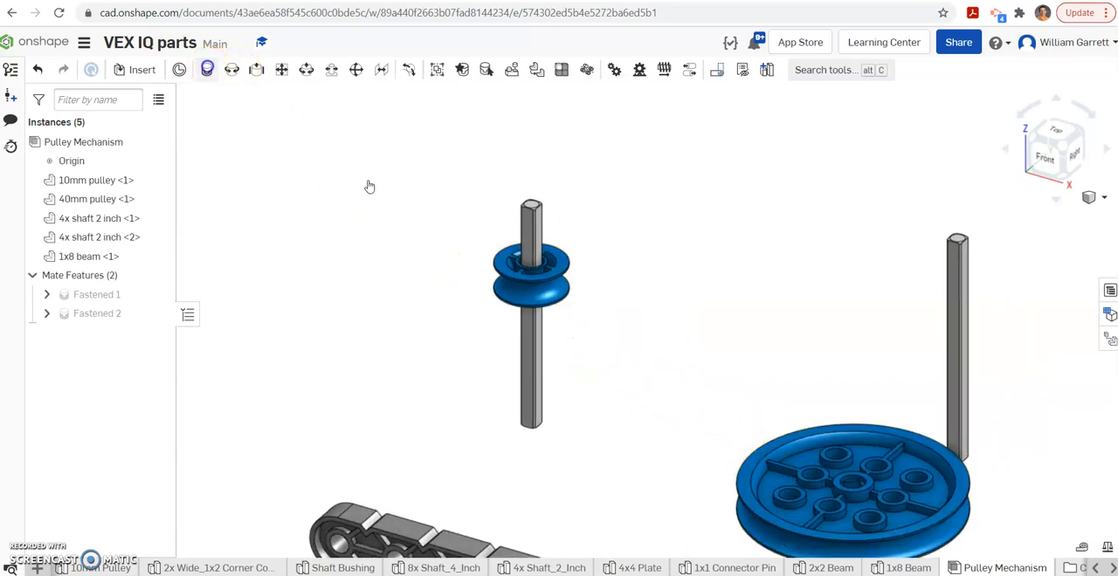
pyautogui.click(207, 69)
pyautogui.write('-.5')
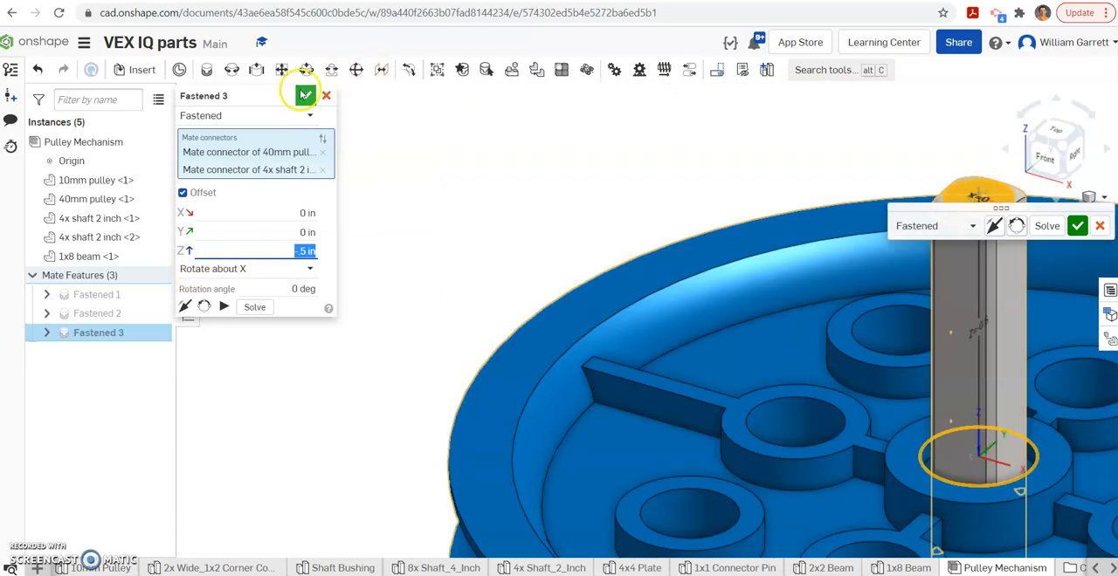
pyautogui.click(305, 94)
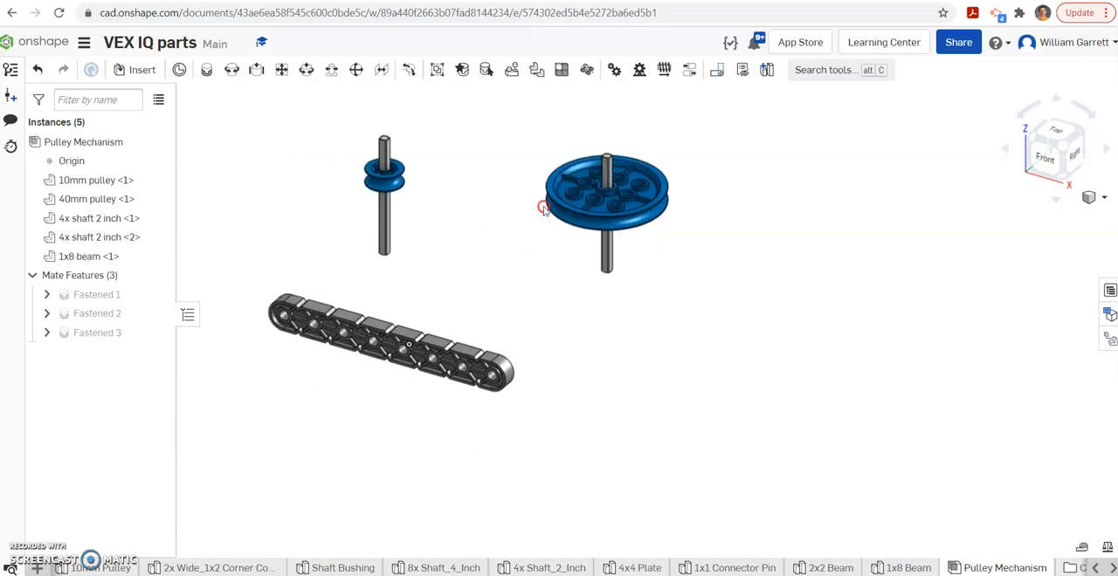
pyautogui.click(293, 323)
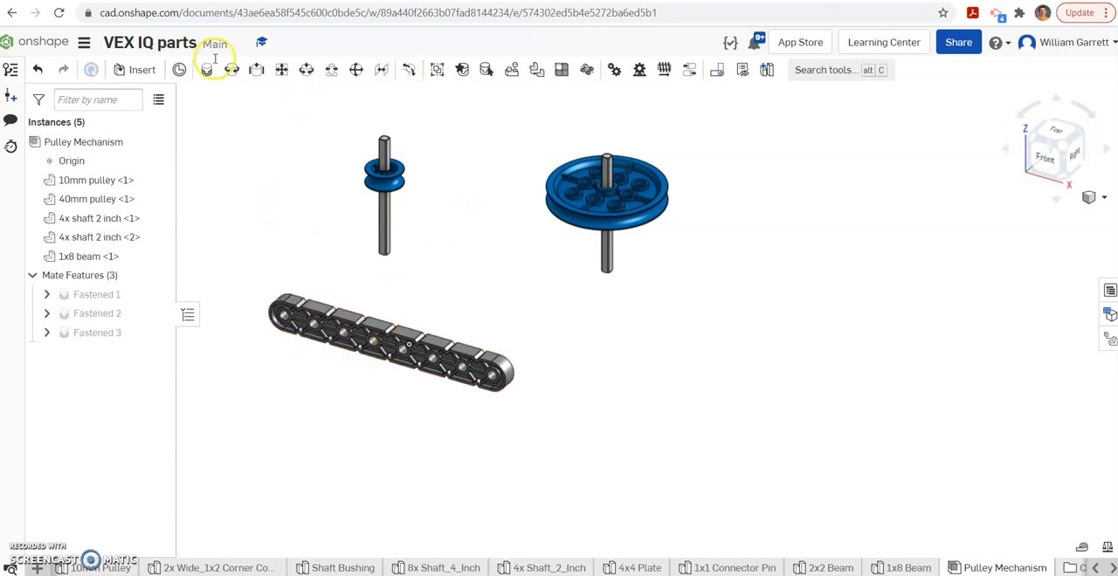
pyautogui.moveTo(379, 315)
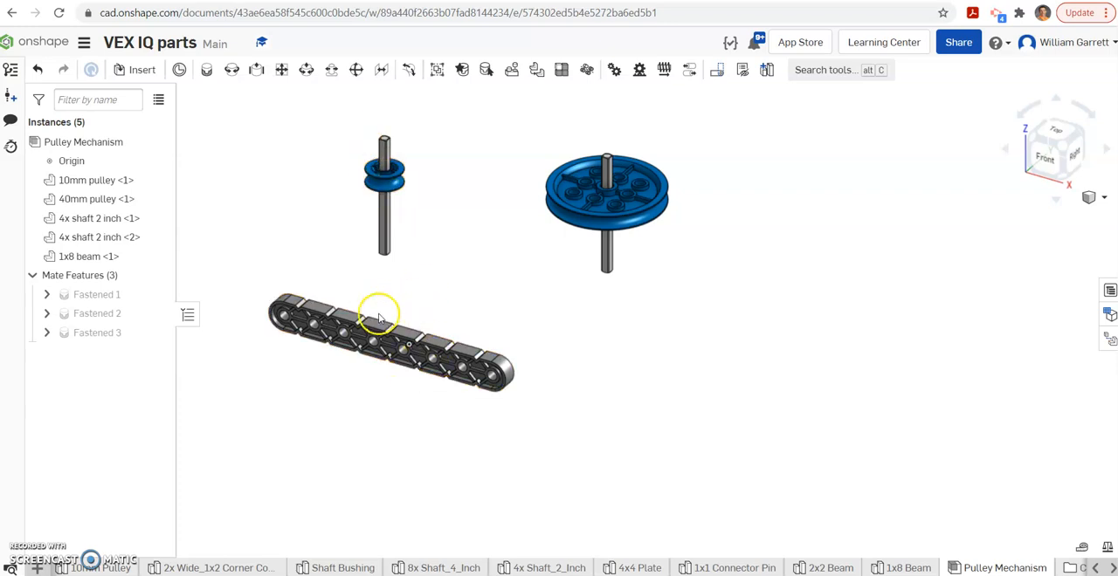
pyautogui.moveTo(248, 112)
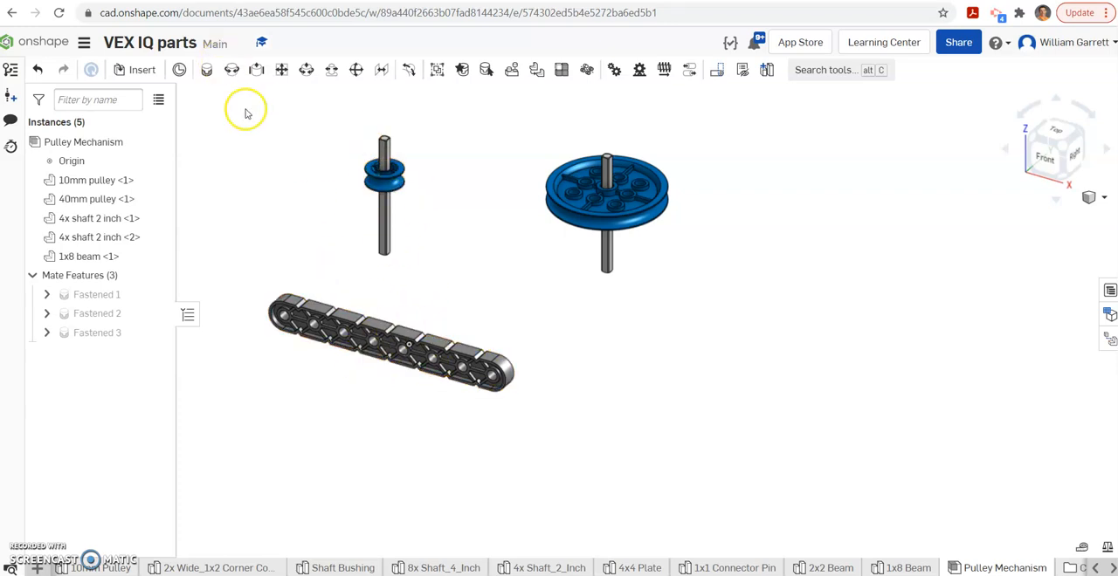
pyautogui.moveTo(247, 46)
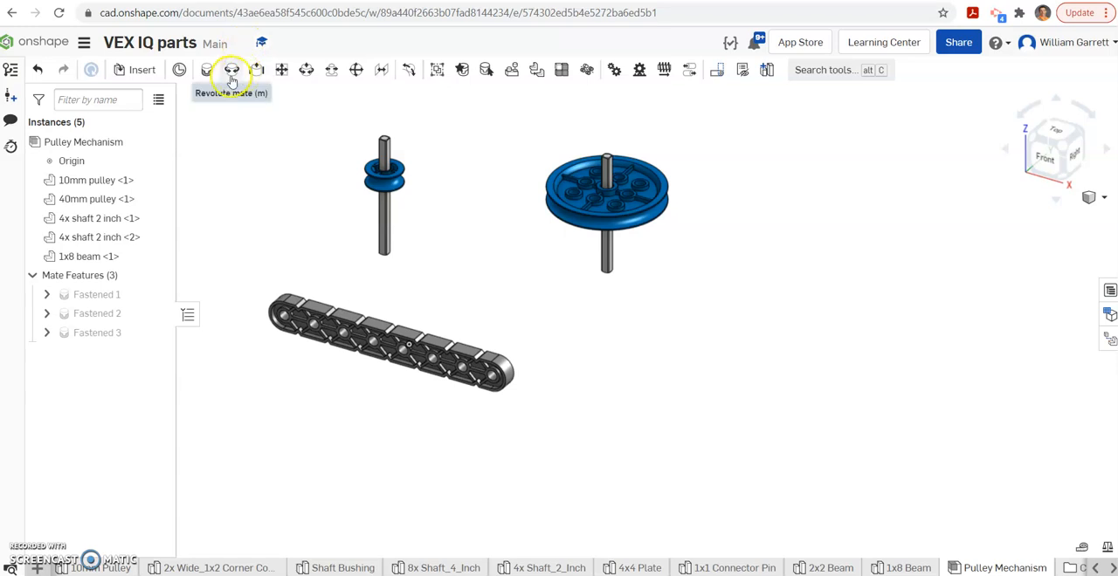
pyautogui.click(232, 69)
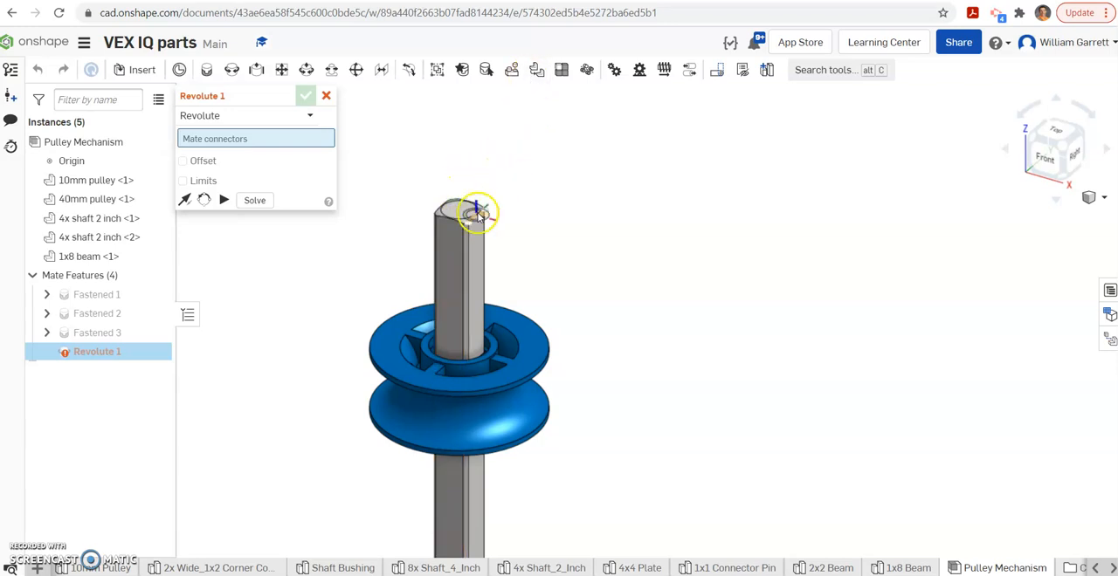
# Create a Revolute mate from the shaft end to a beam hole with Offset enabled
pyautogui.scroll(3)
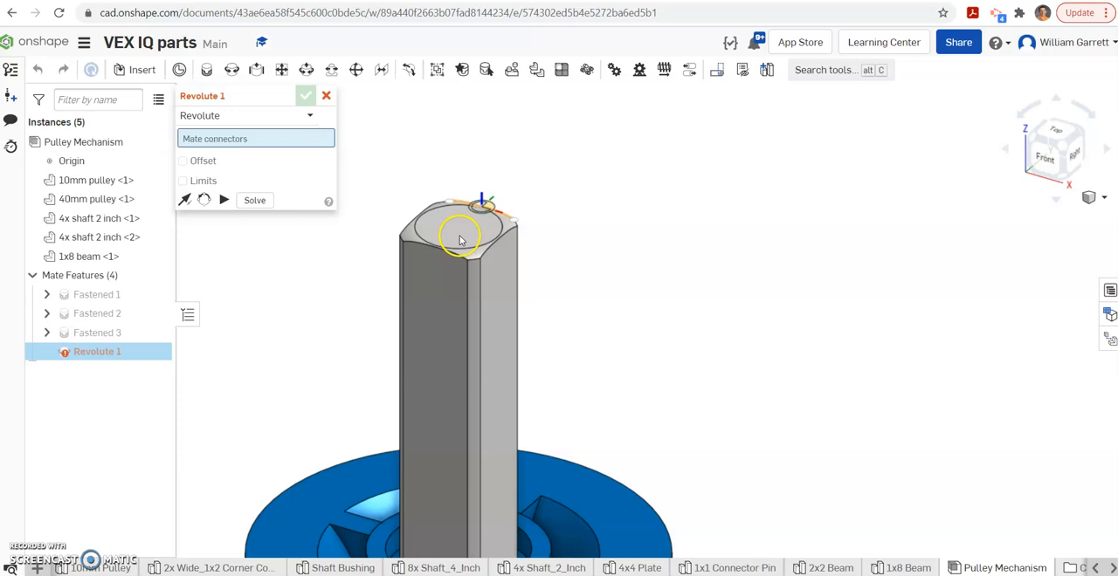
pyautogui.click(461, 225)
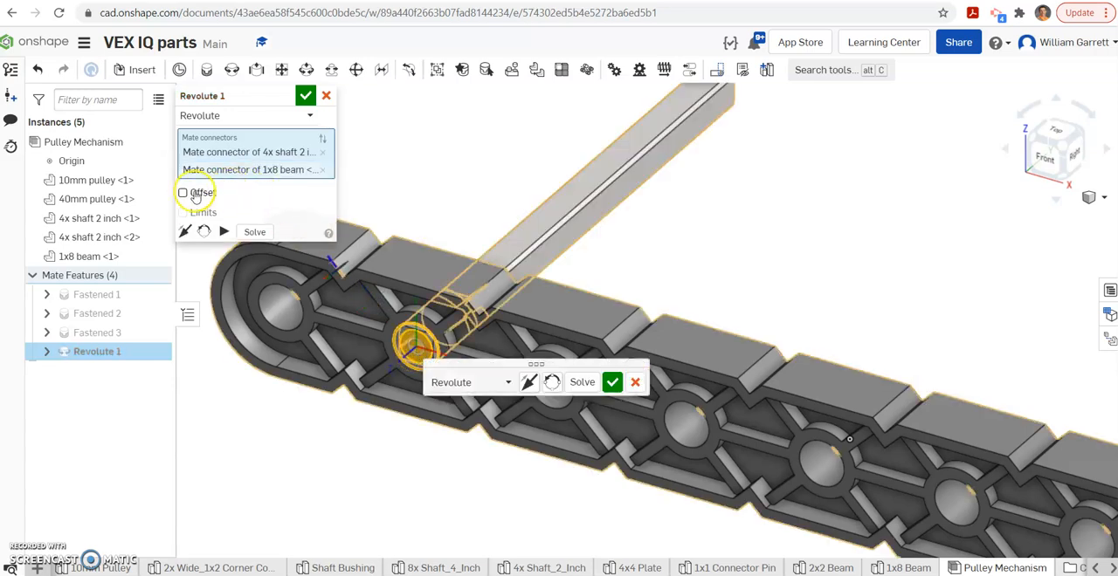
pyautogui.click(182, 192)
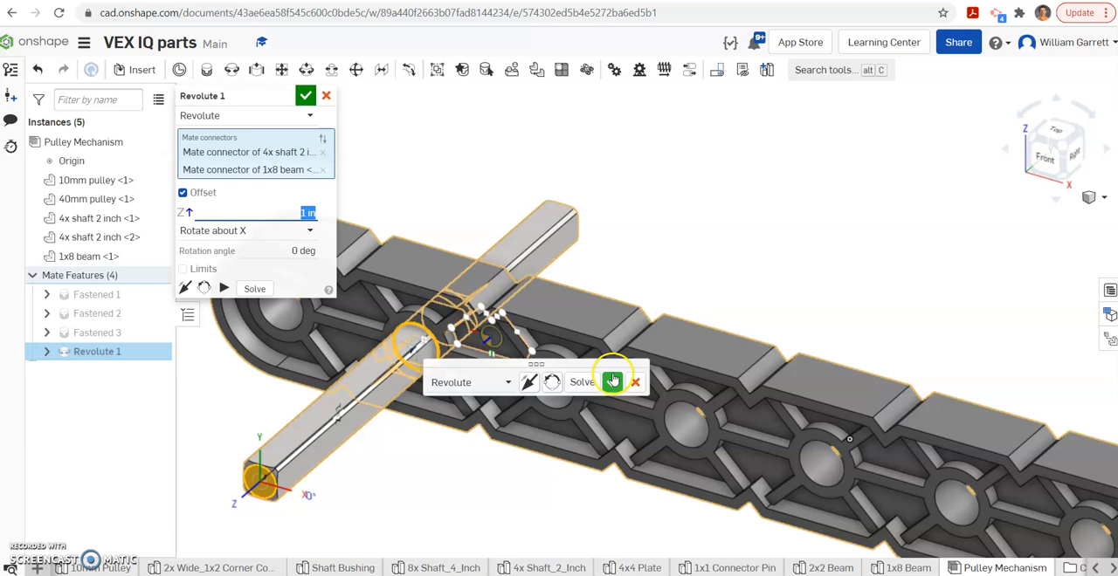
pyautogui.click(612, 382)
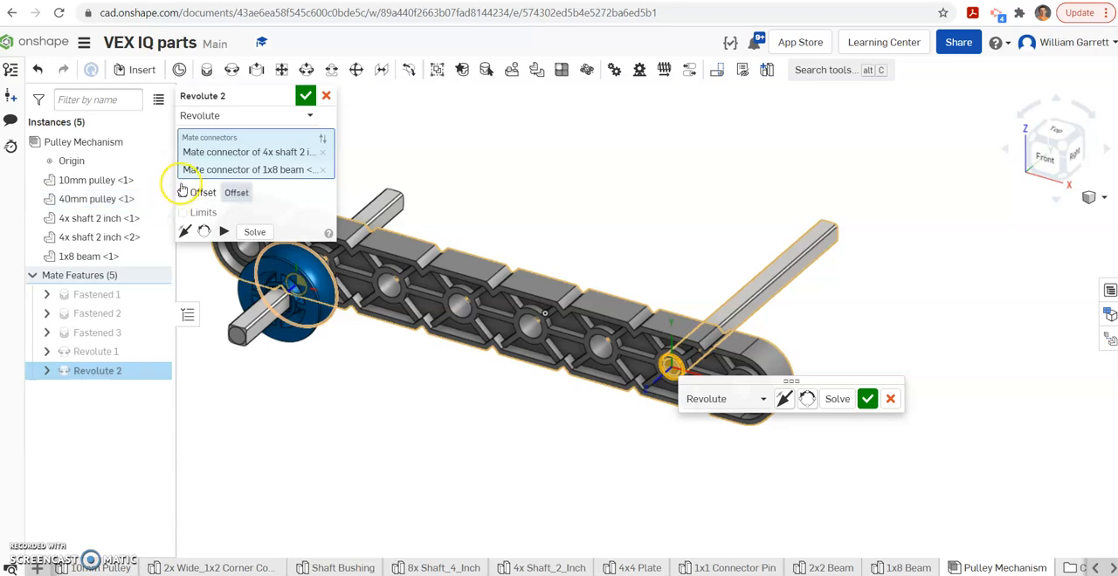
# Commit Revolute 2 with Offset enabled, then cancel the extra Revolute 3 mate
pyautogui.click(183, 192)
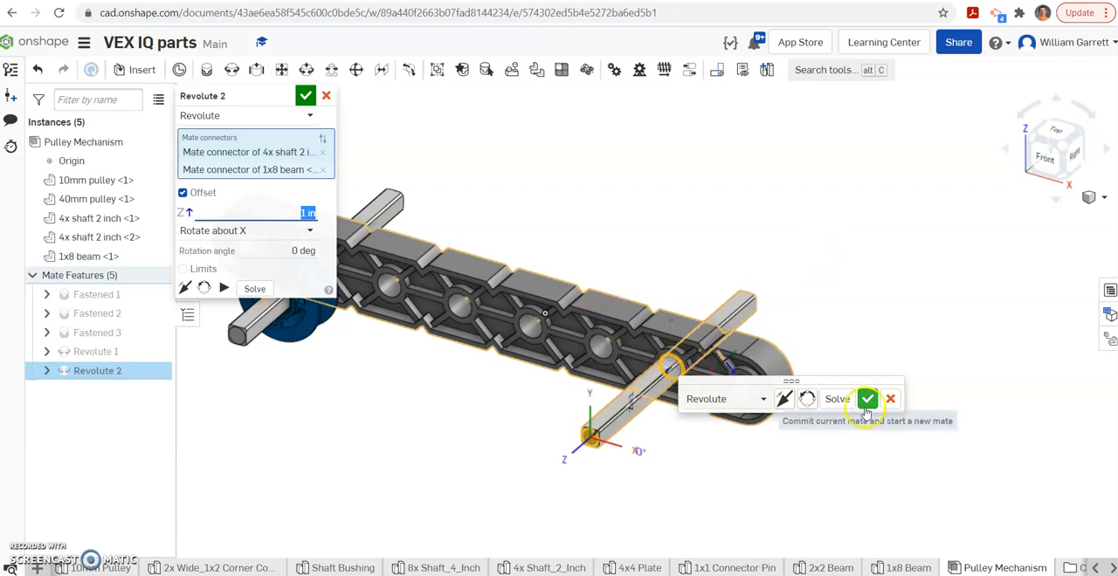
pyautogui.click(866, 398)
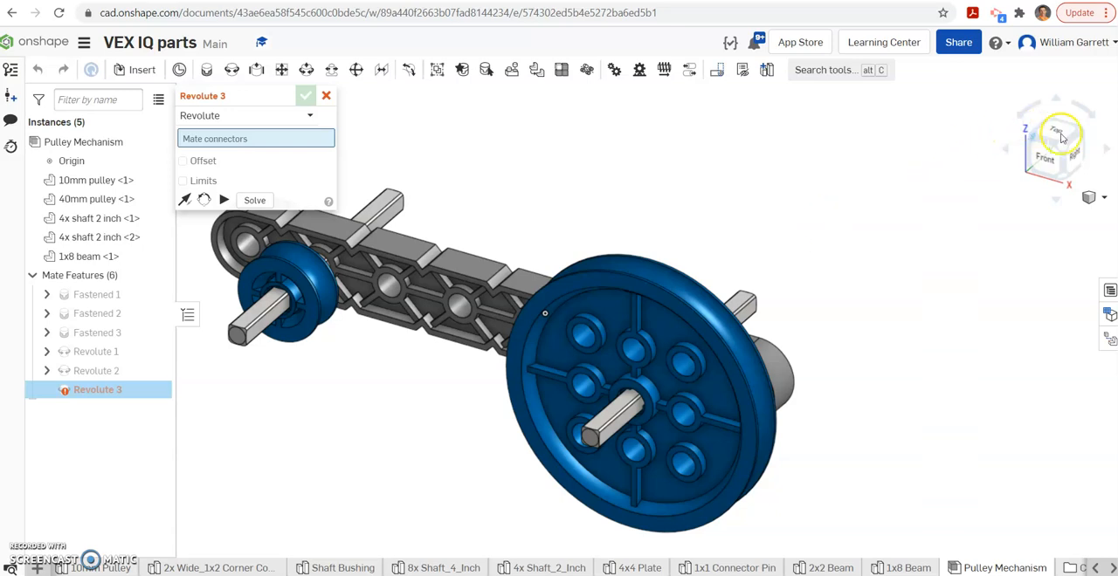
pyautogui.click(1054, 149)
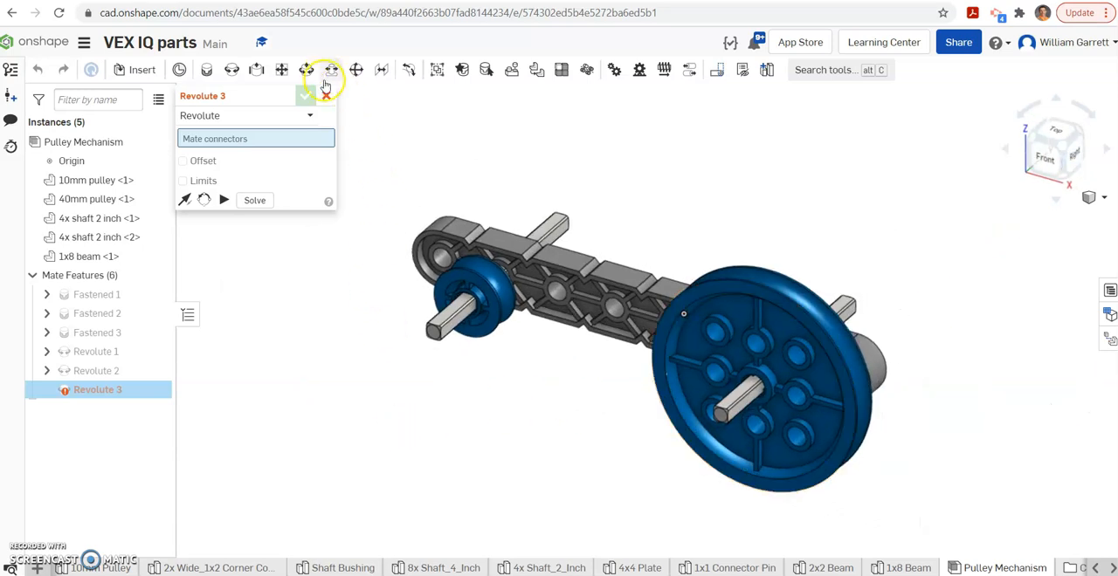
pyautogui.click(325, 94)
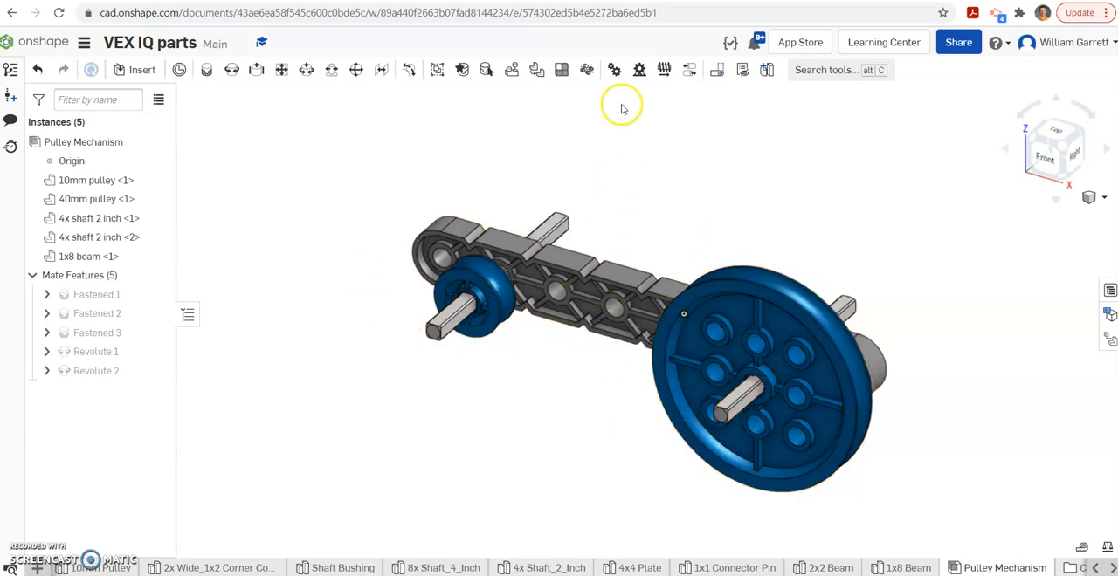
pyautogui.moveTo(614, 70)
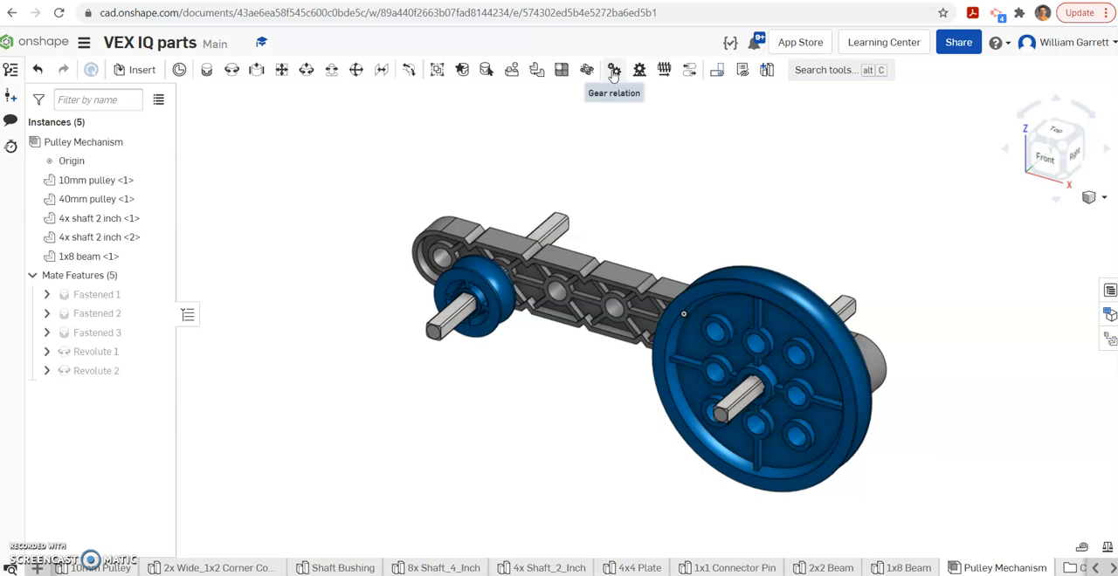
# Create a Gear relation between Revolute 1 and Revolute 2 with ratio 0.25
pyautogui.click(614, 69)
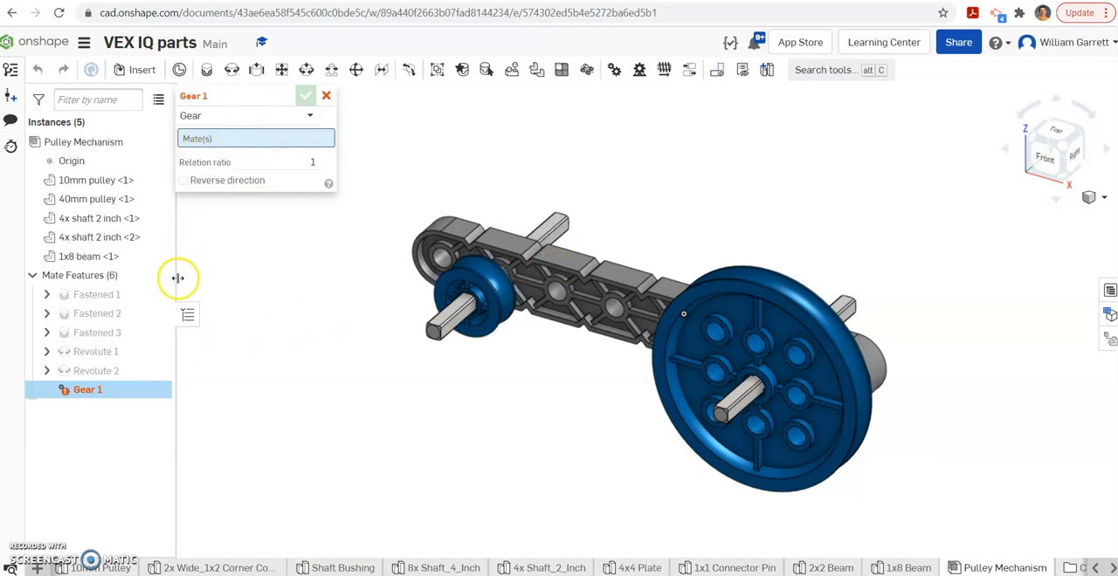
pyautogui.click(95, 351)
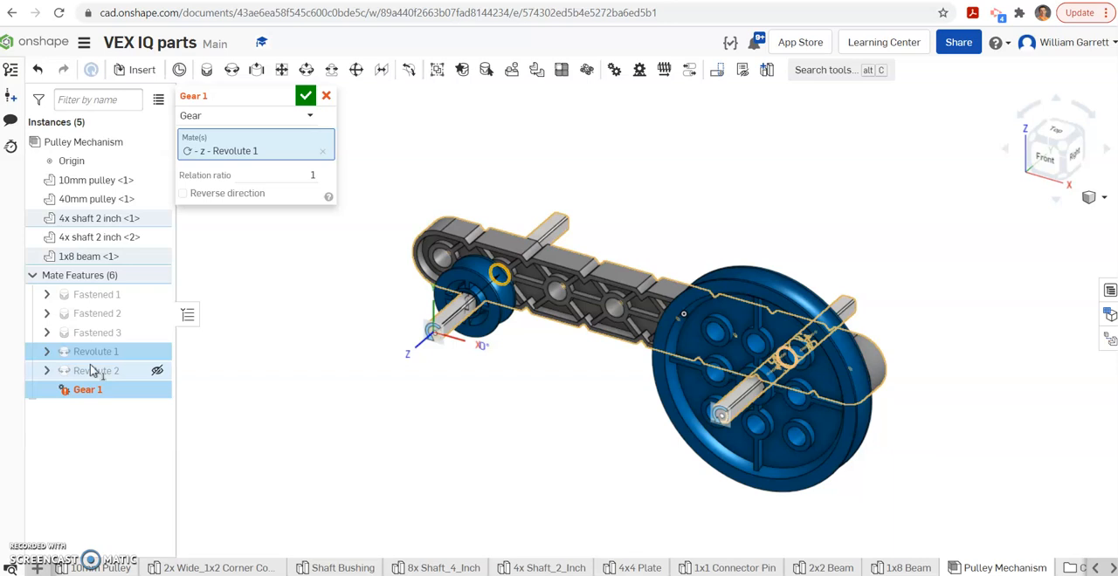
pyautogui.click(95, 370)
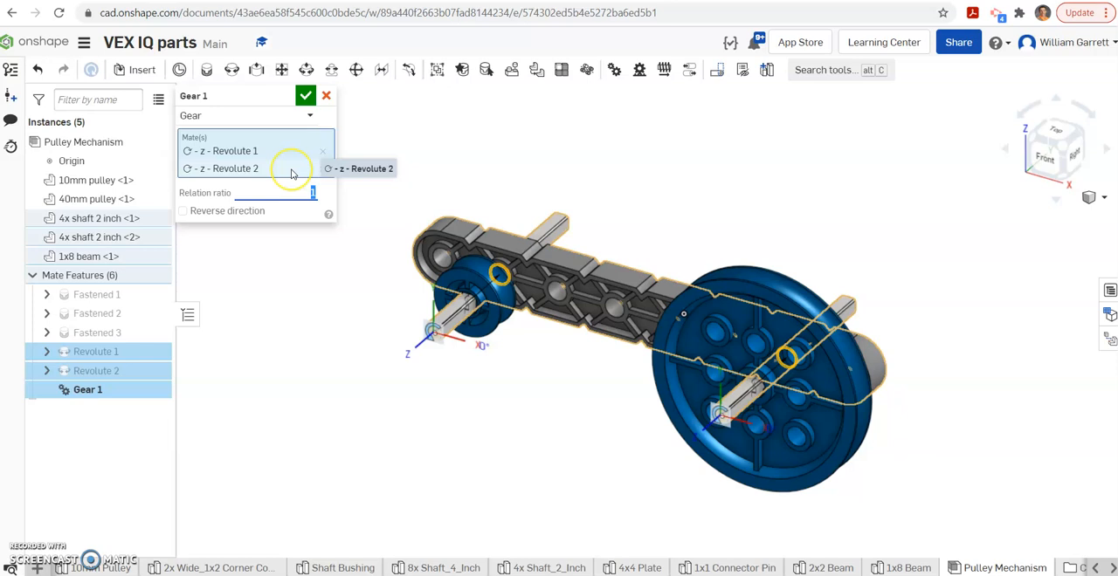
pyautogui.write('25')
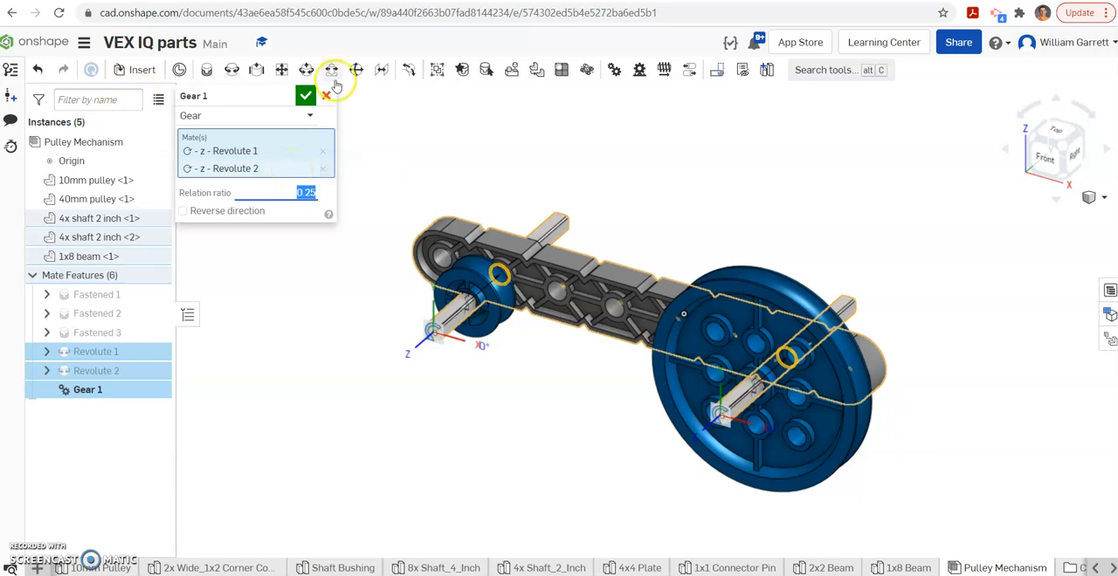
pyautogui.click(305, 95)
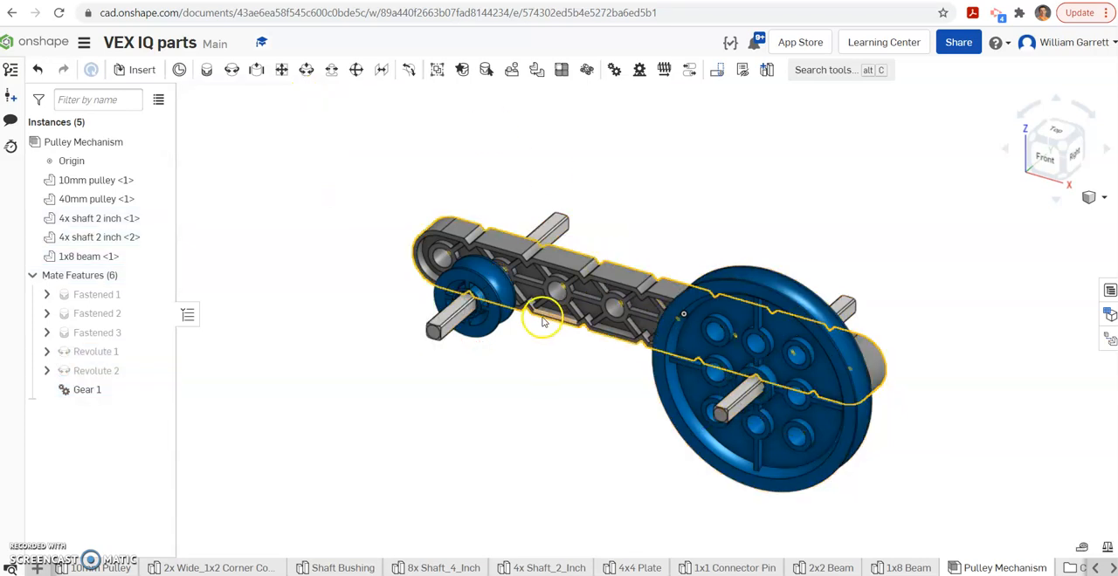
# Animate Revolute 1 with Loop playback and play it
pyautogui.click(299, 413)
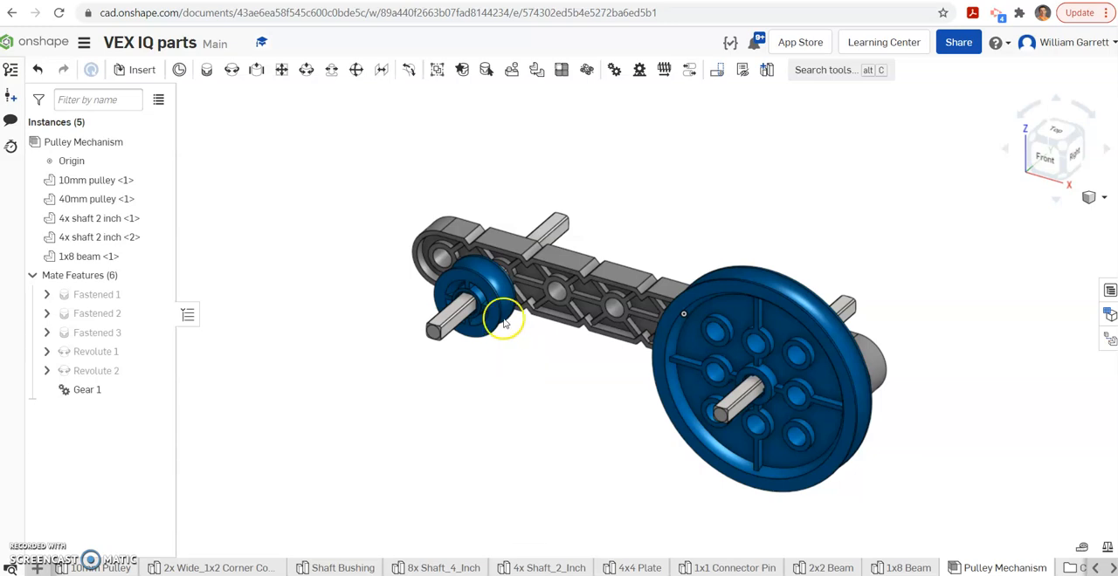
pyautogui.click(96, 351)
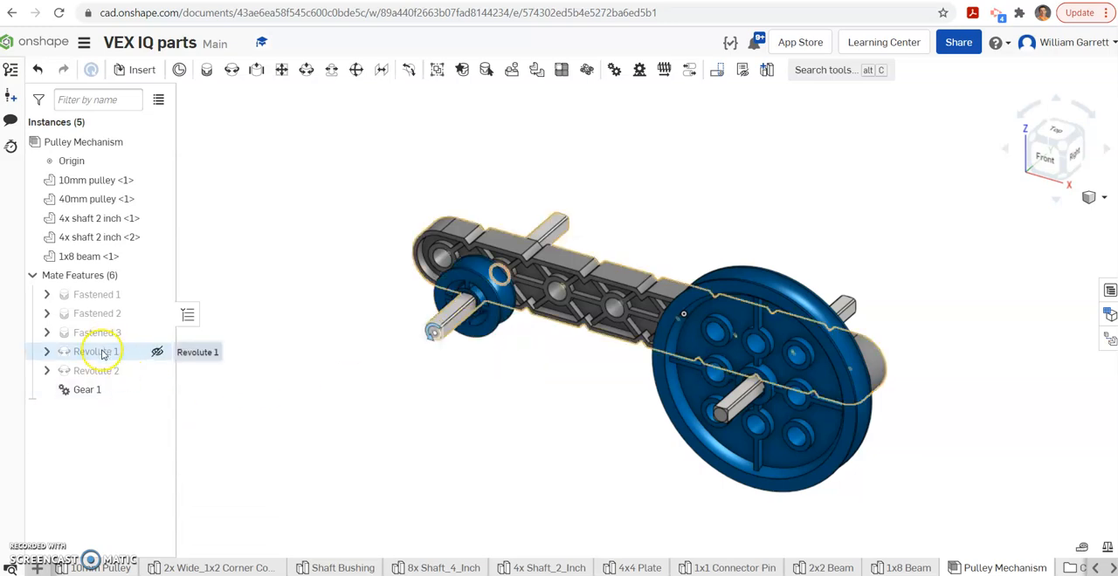
pyautogui.rightClick(96, 351)
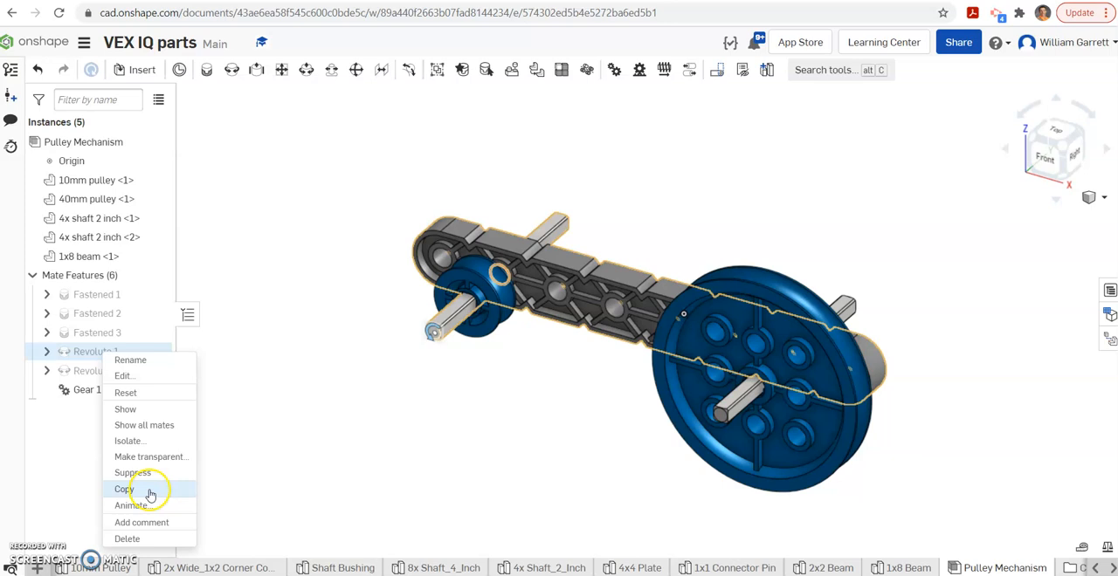
pyautogui.click(131, 506)
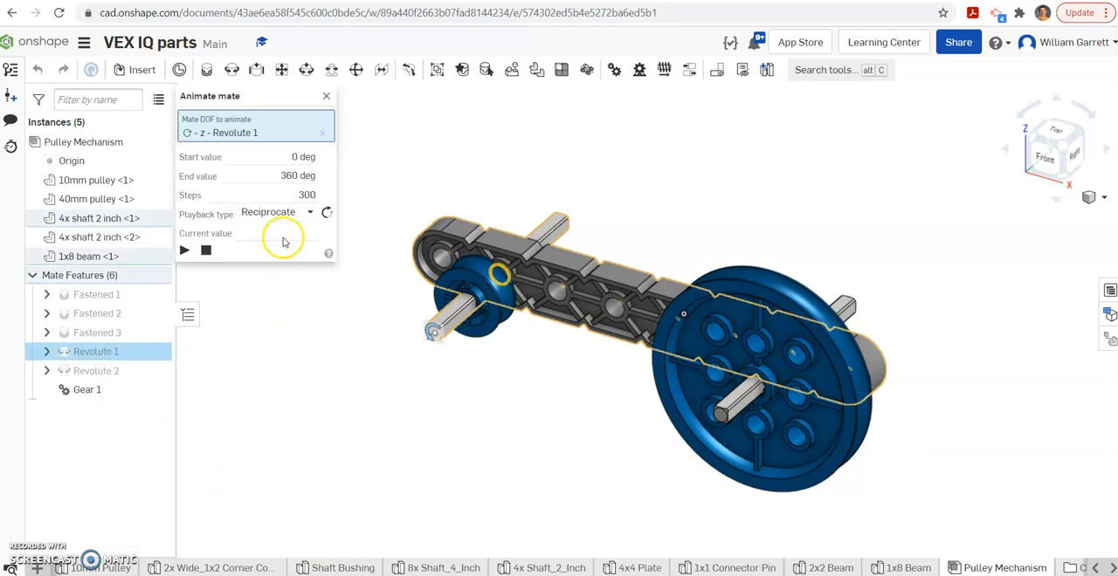
pyautogui.click(275, 213)
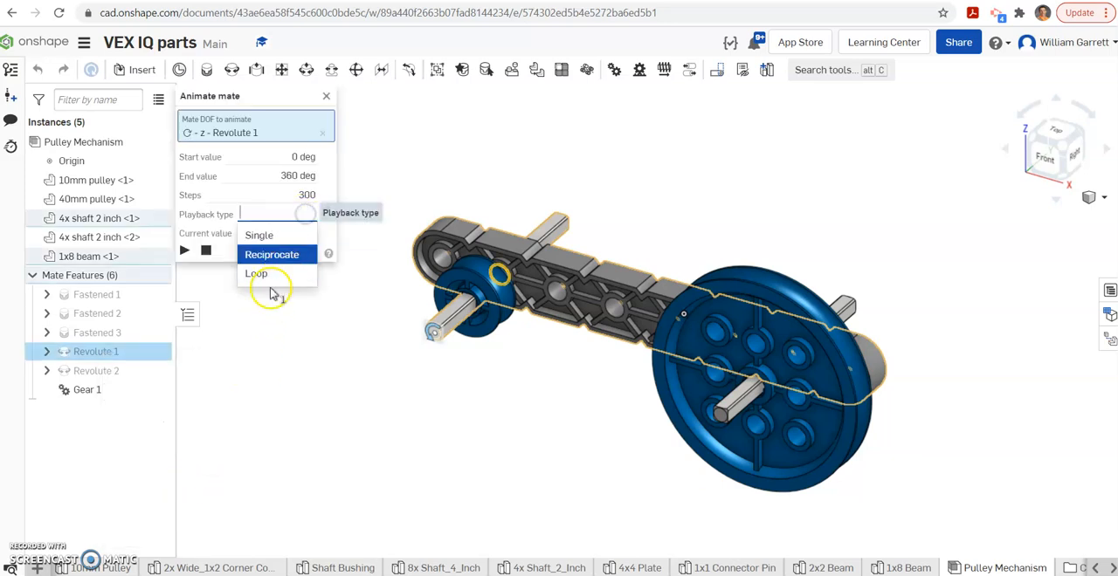
pyautogui.click(255, 274)
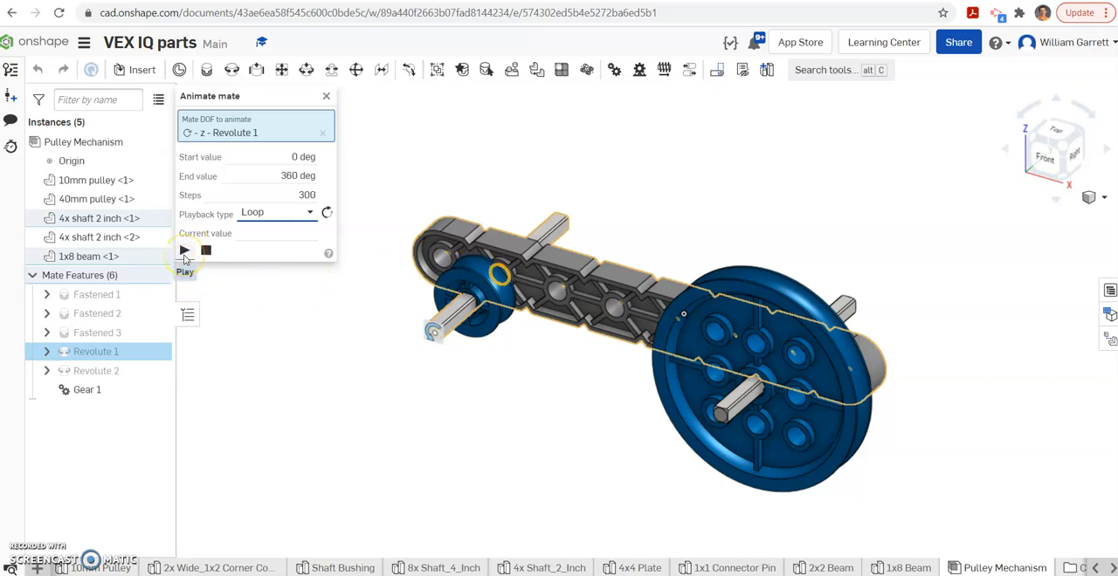
pyautogui.click(183, 251)
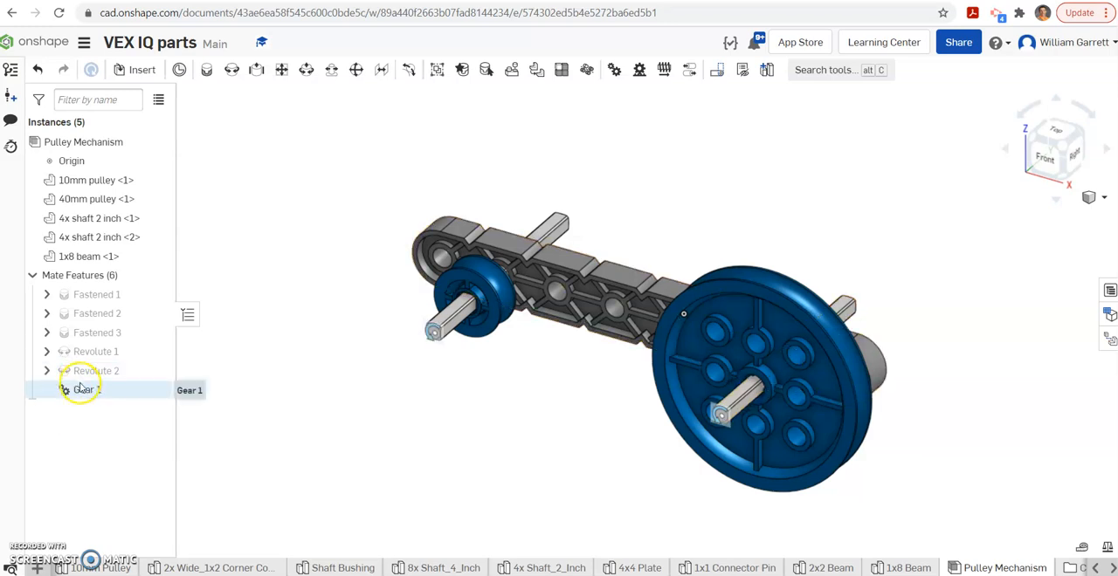
# Reverse Gear 1's direction, then replay Revolute 1's animation with Loop playback
pyautogui.doubleClick(83, 389)
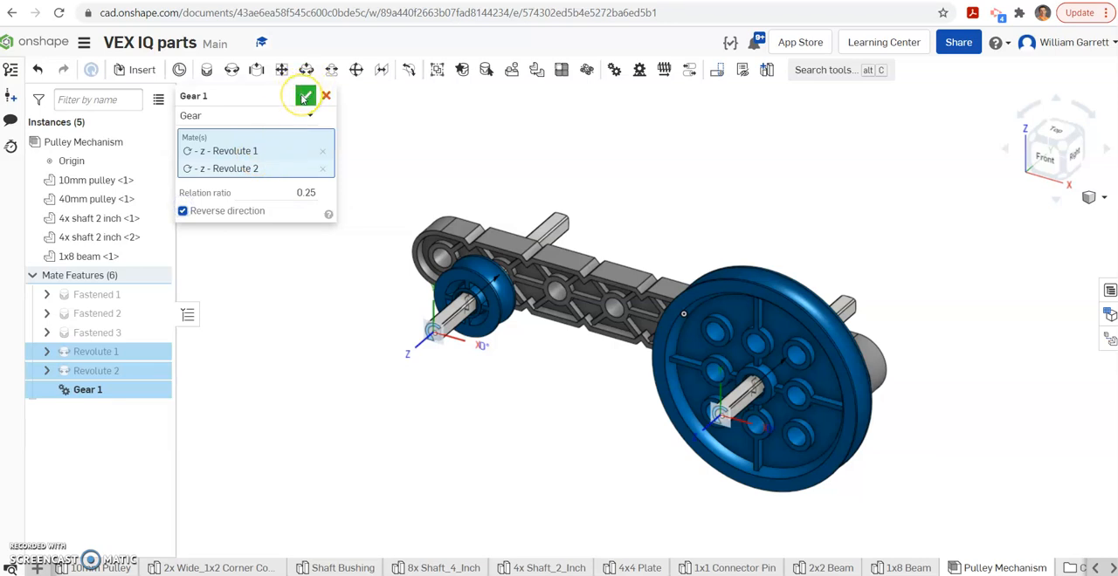
pyautogui.click(305, 95)
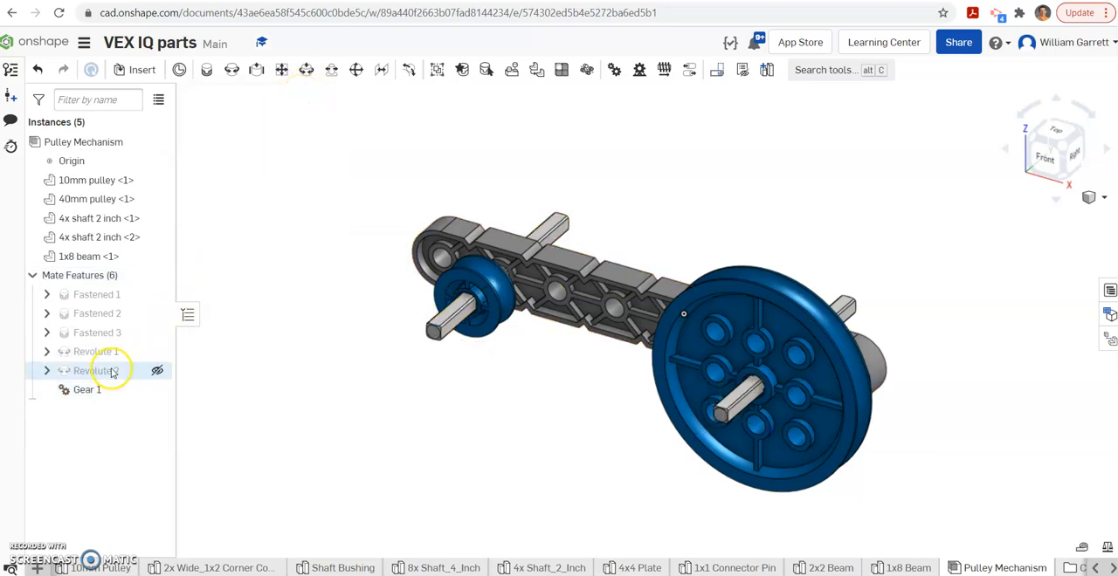
pyautogui.rightClick(92, 370)
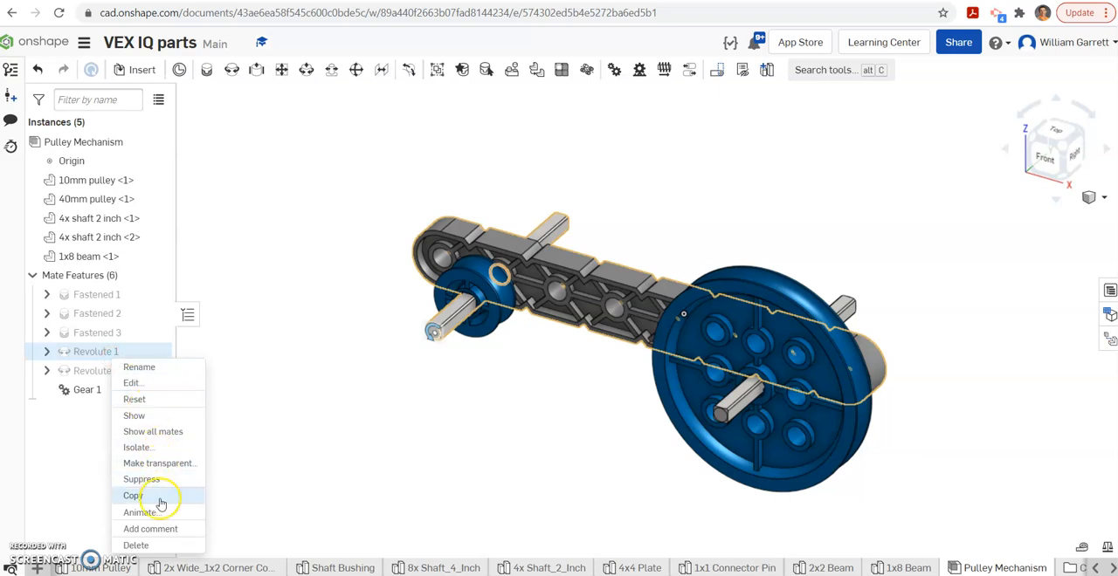
pyautogui.click(141, 512)
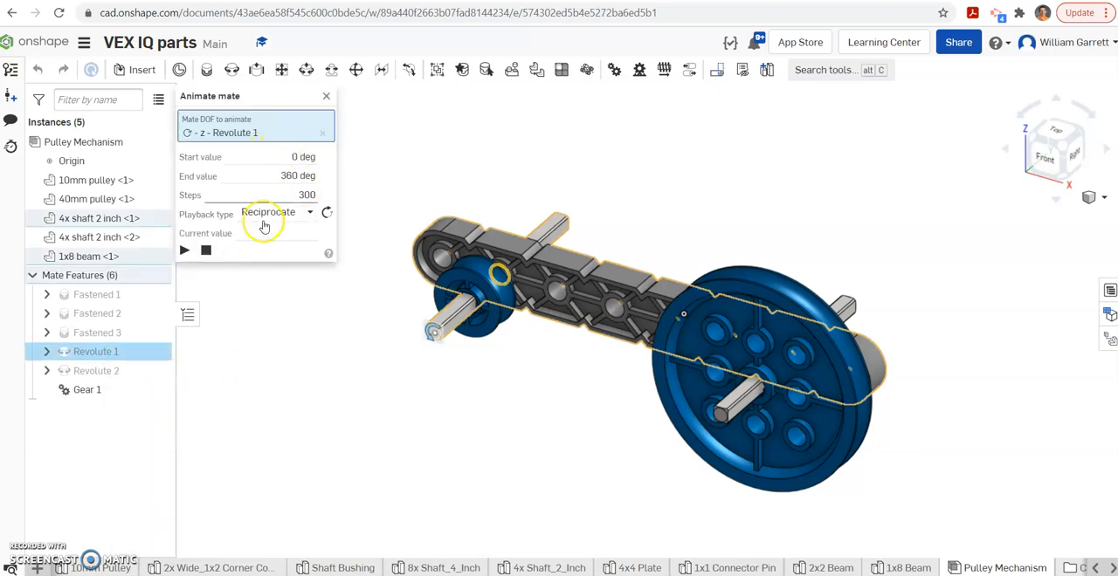
pyautogui.click(276, 212)
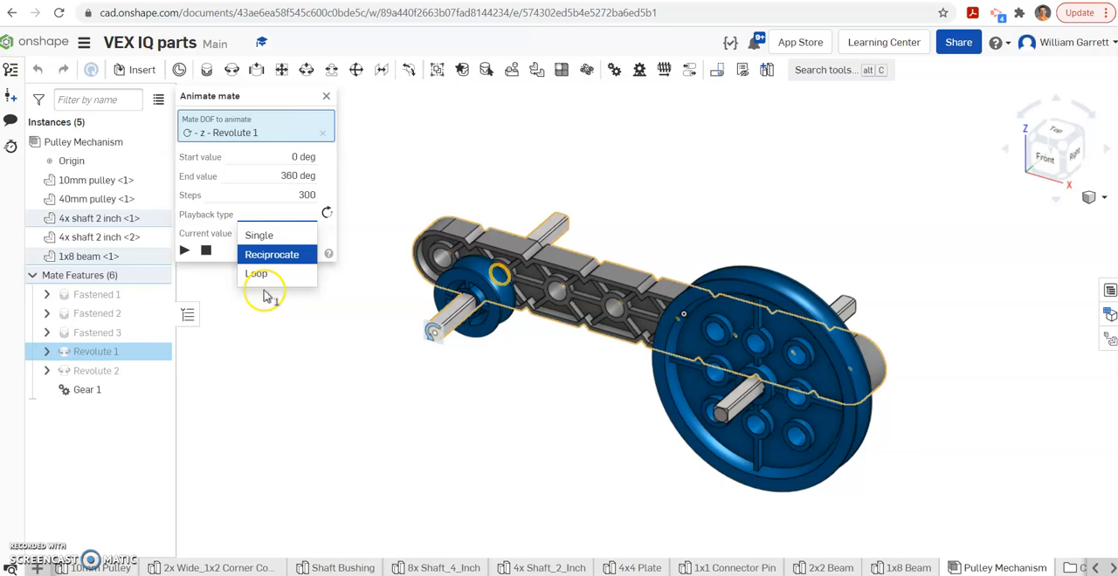
pyautogui.click(256, 274)
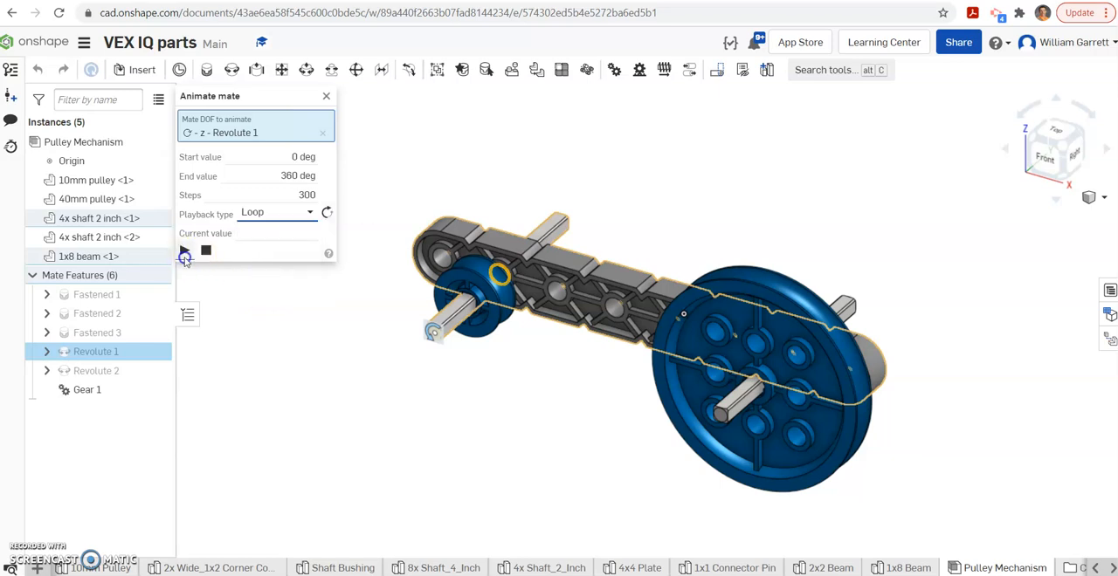
pyautogui.click(184, 251)
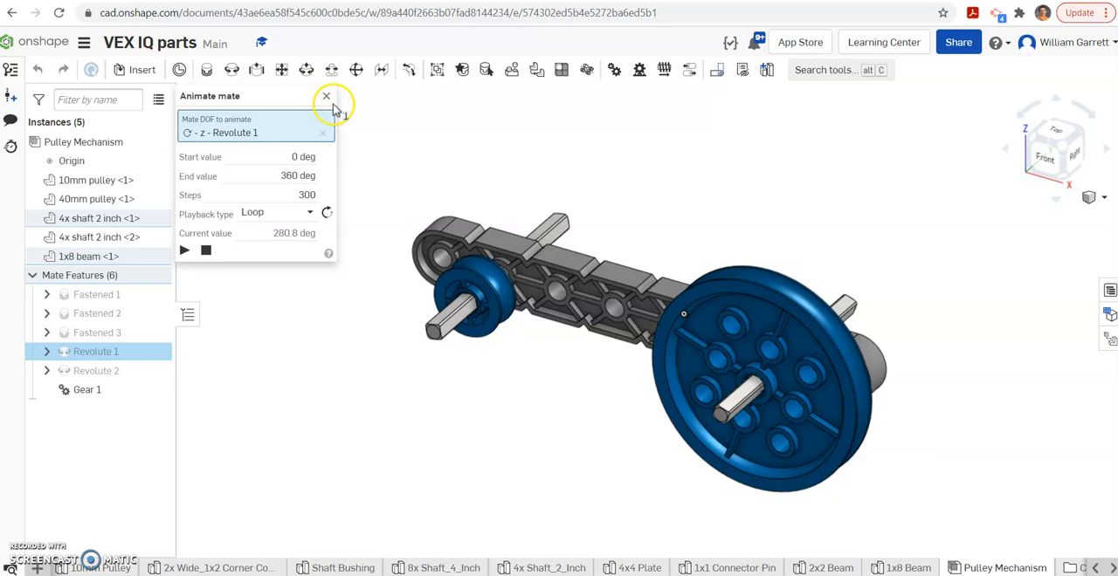
# Close the Revolute 1 animation, then animate Revolute 2 on Loop playback and play it
pyautogui.click(96, 371)
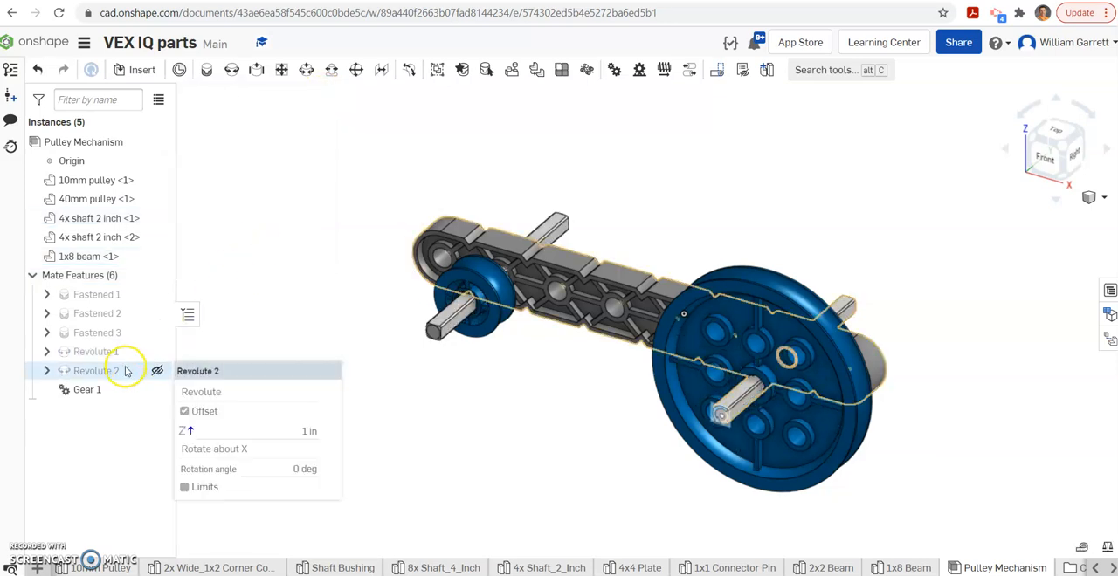
pyautogui.rightClick(96, 370)
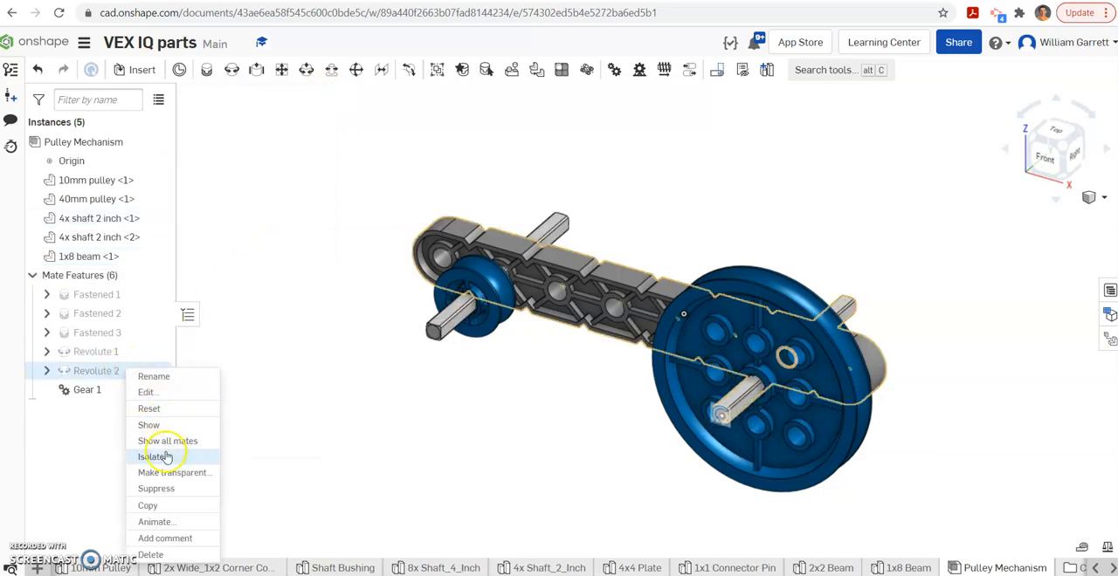
pyautogui.click(155, 521)
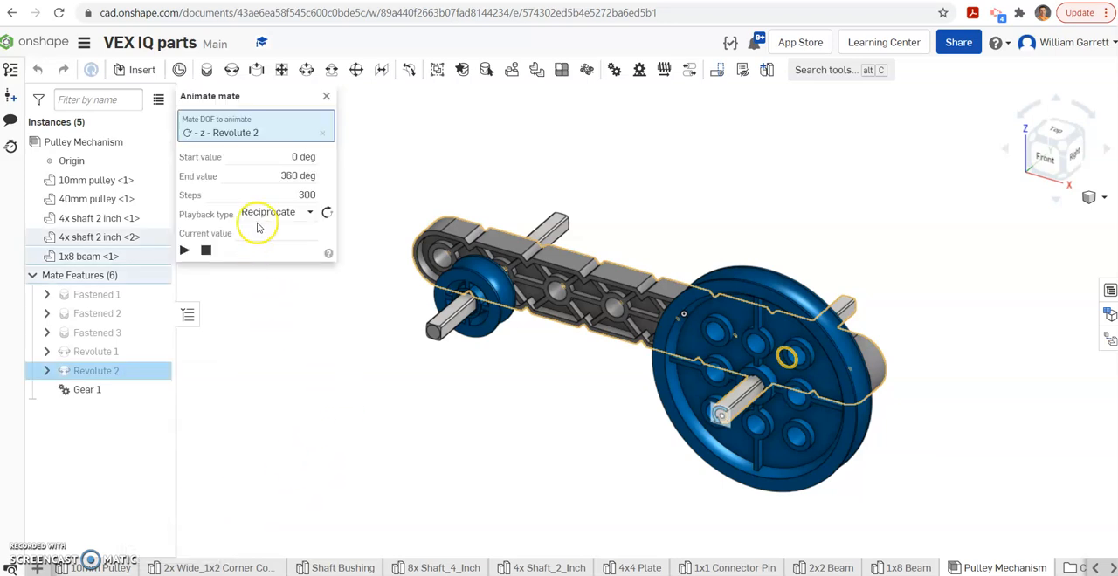
pyautogui.moveTo(289, 213)
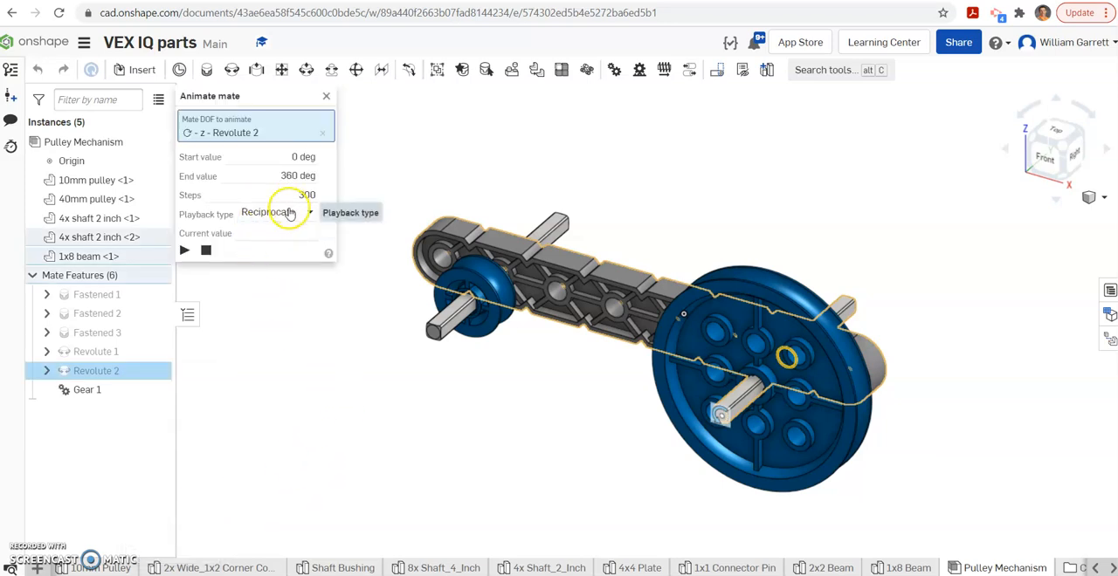
pyautogui.click(276, 212)
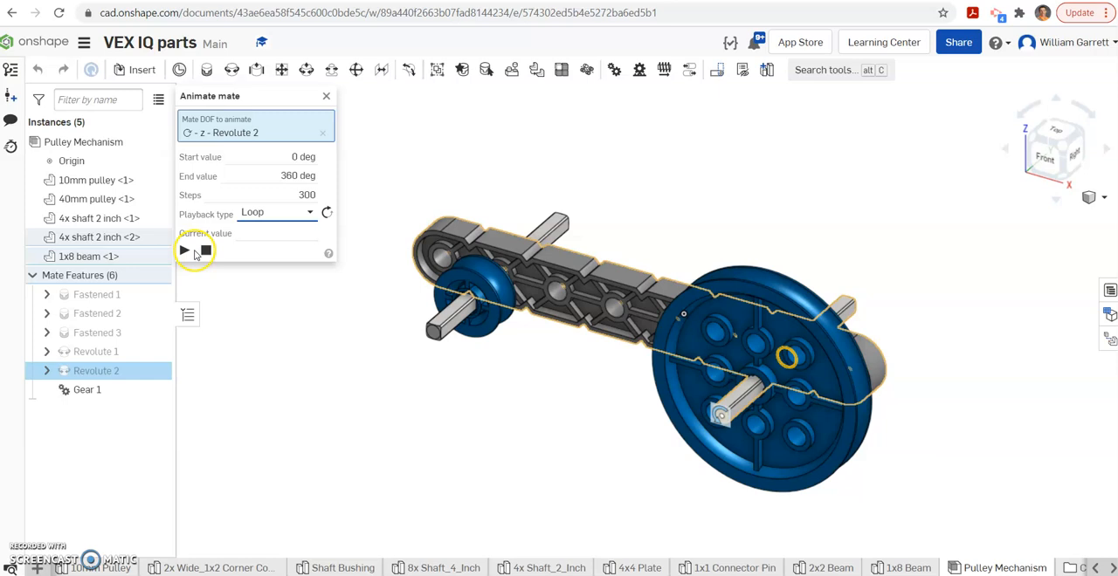
pyautogui.click(183, 250)
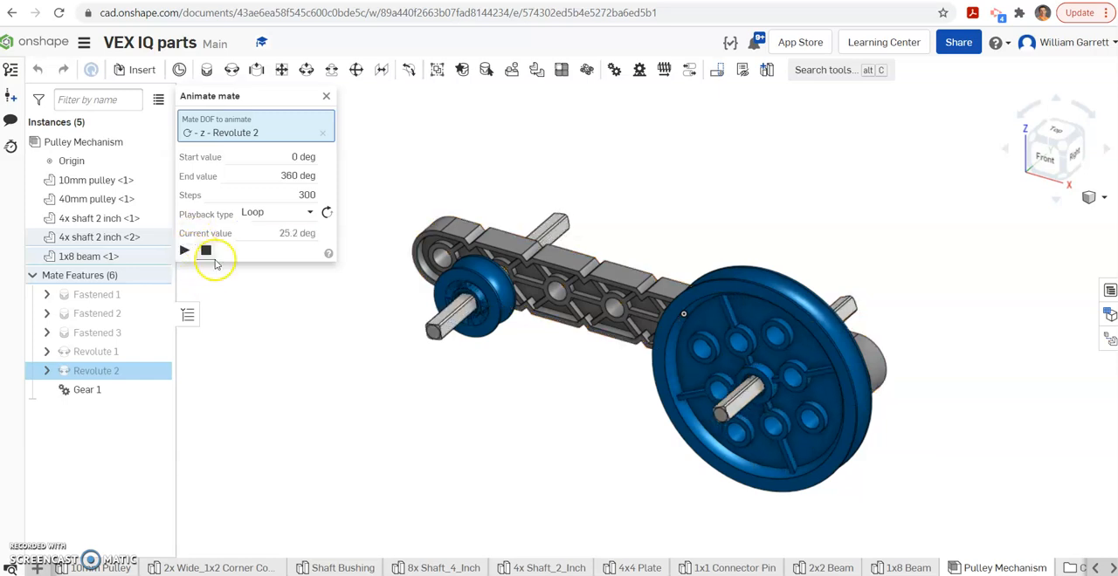
pyautogui.click(185, 251)
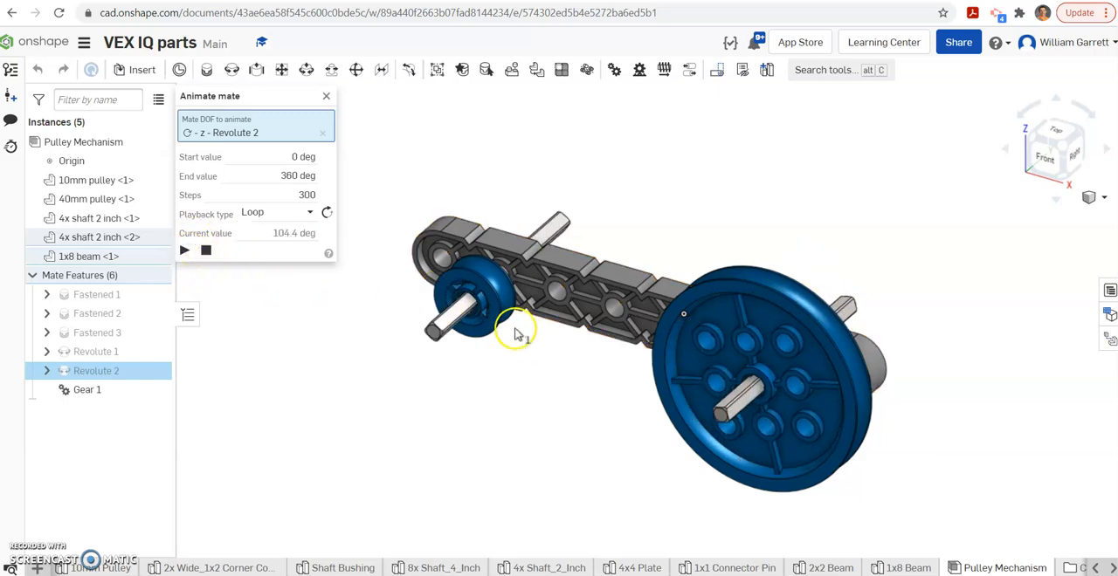